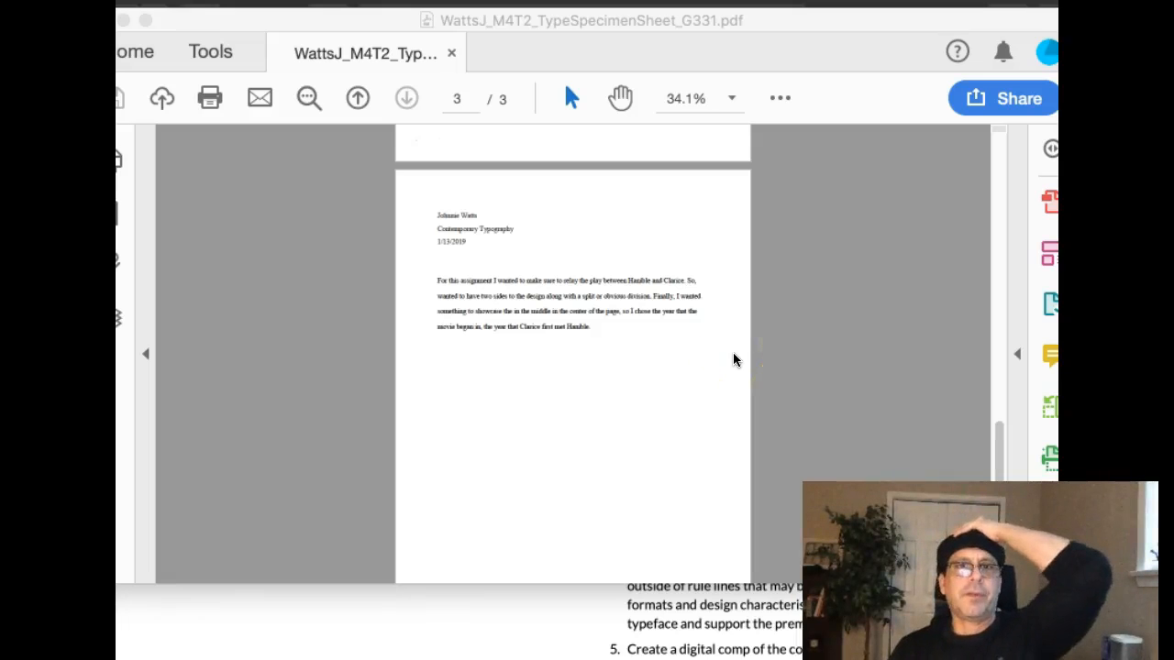
mouse_move(594, 344)
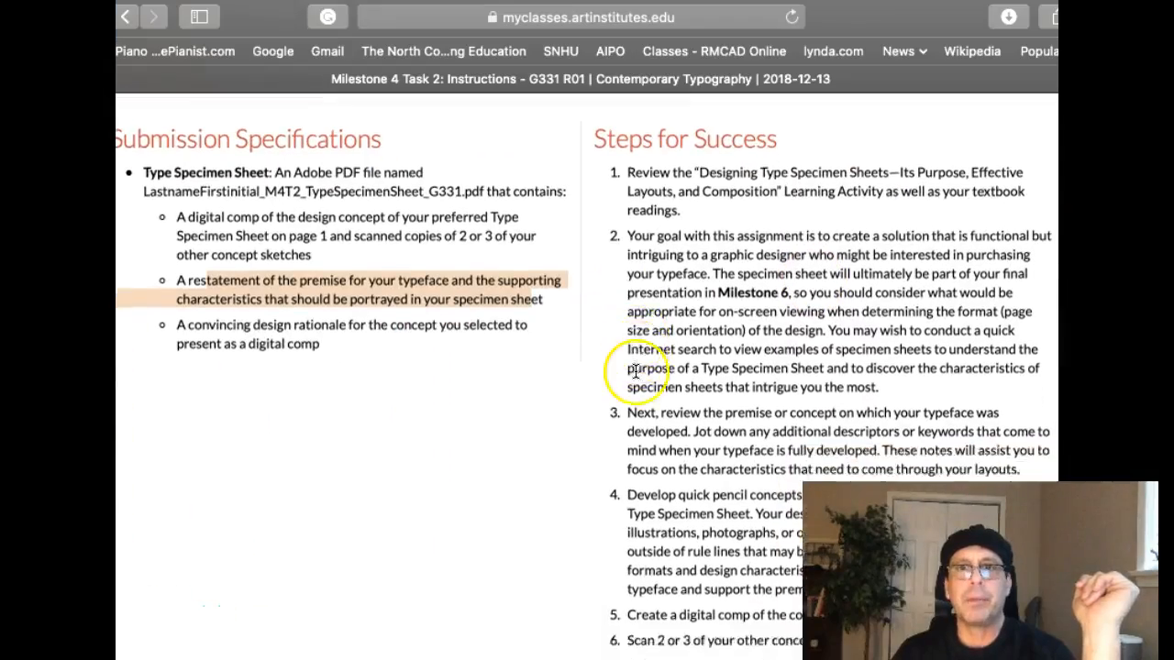
- Scroll through the Milestone 4 Task 2 submission specifications and steps for success in Safari
scroll("down", 3)
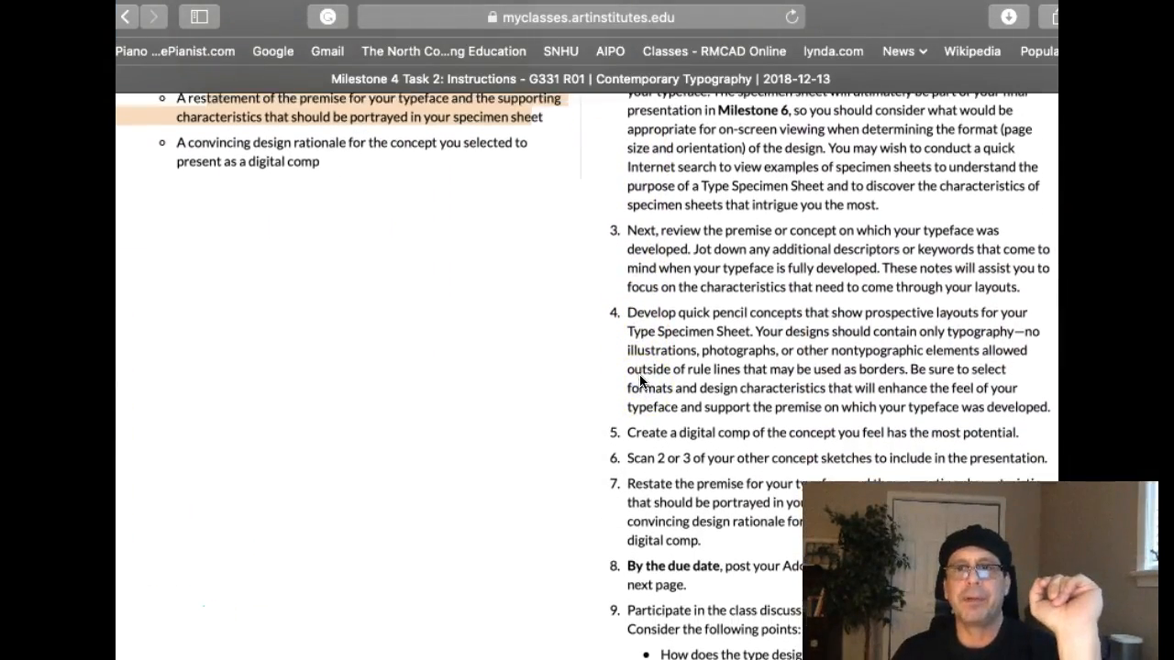
scroll("up", 3)
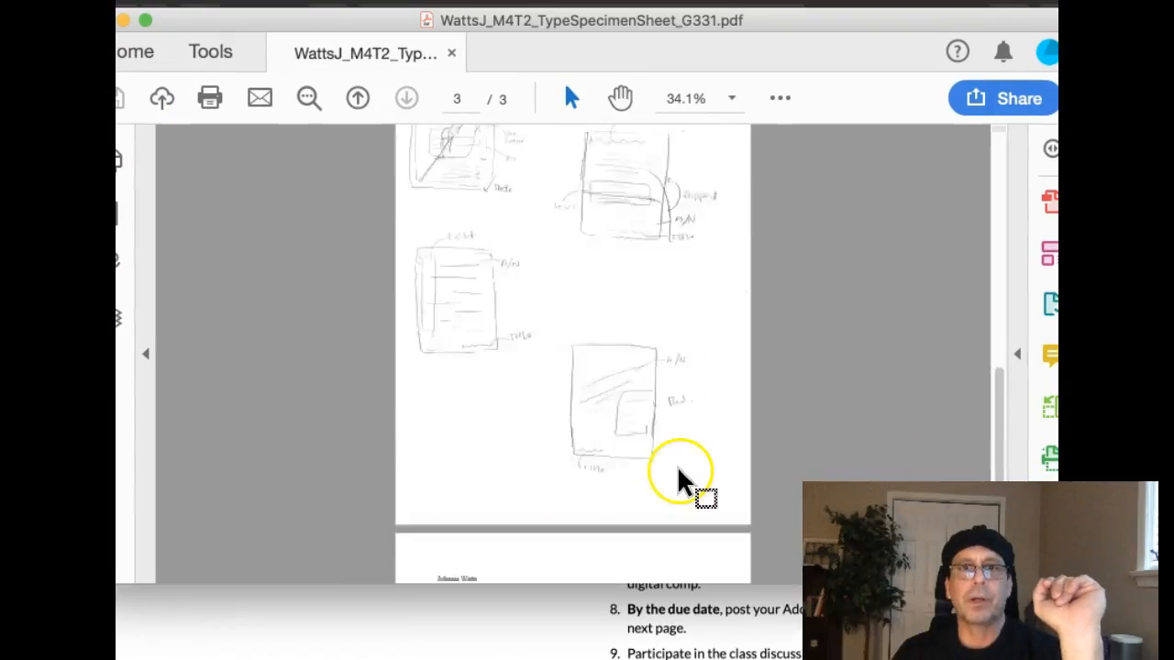
- Scroll up to page 2 to show all four pencil thumbnail sketches
scroll("up", 3)
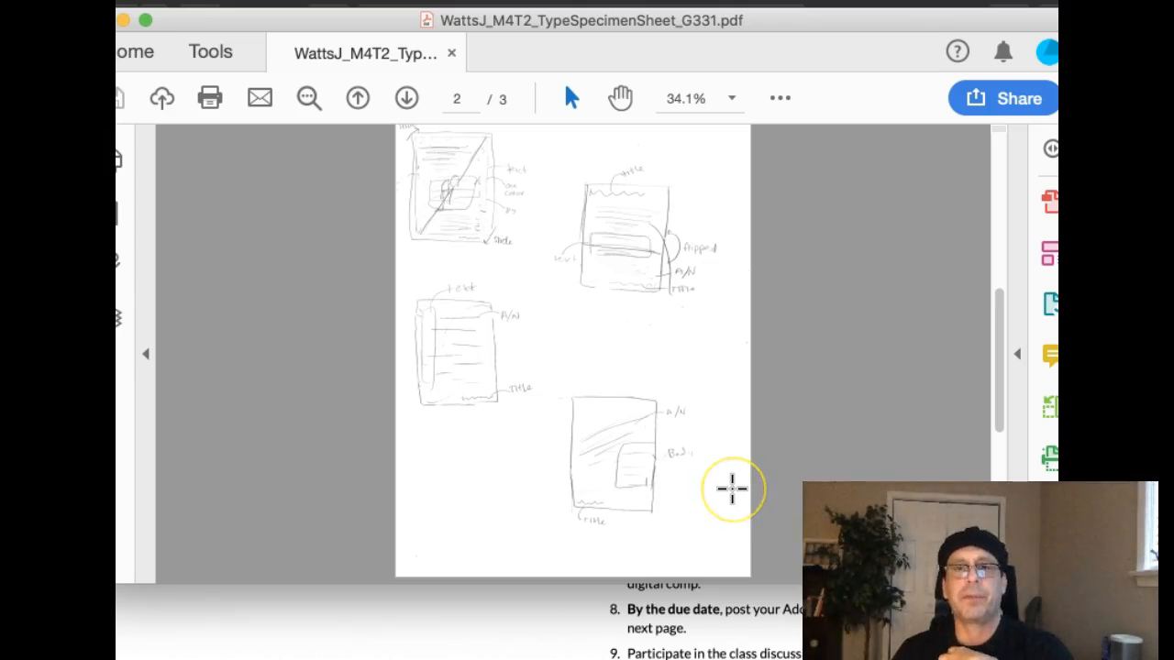
mouse_move(511, 291)
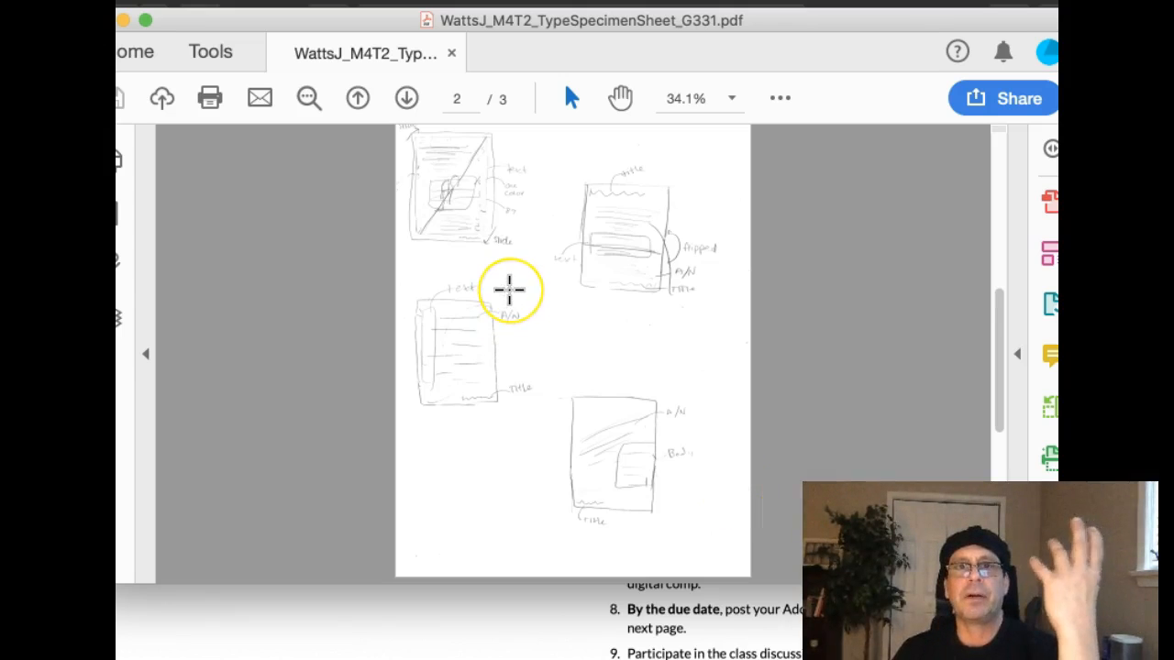
mouse_move(539, 293)
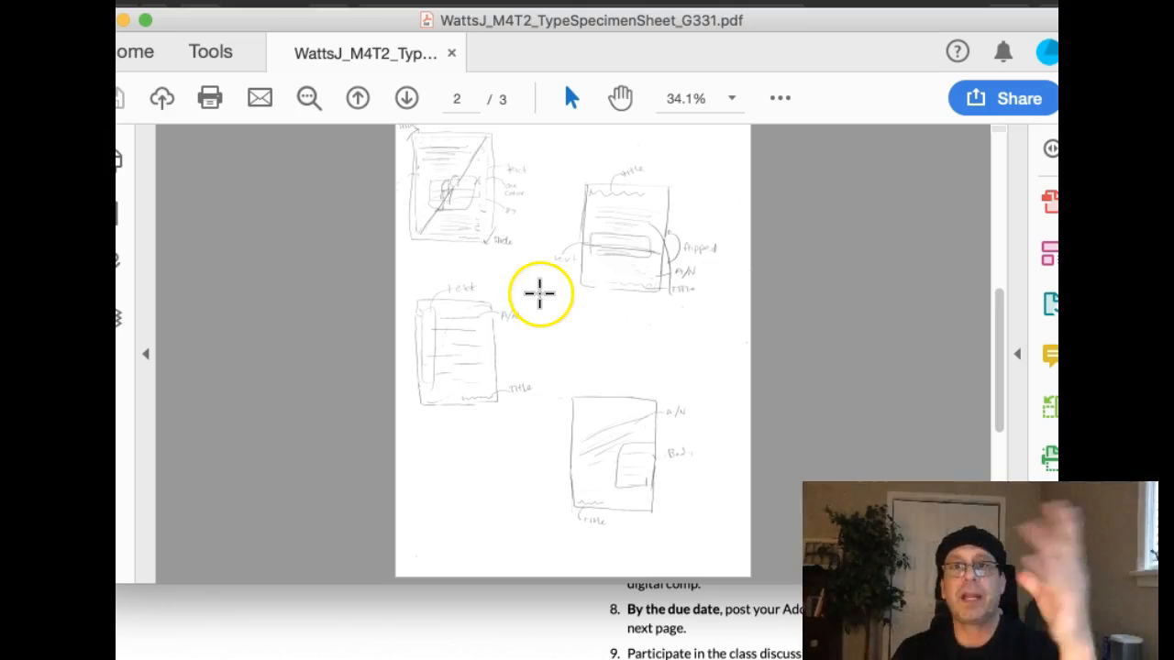
mouse_move(617, 356)
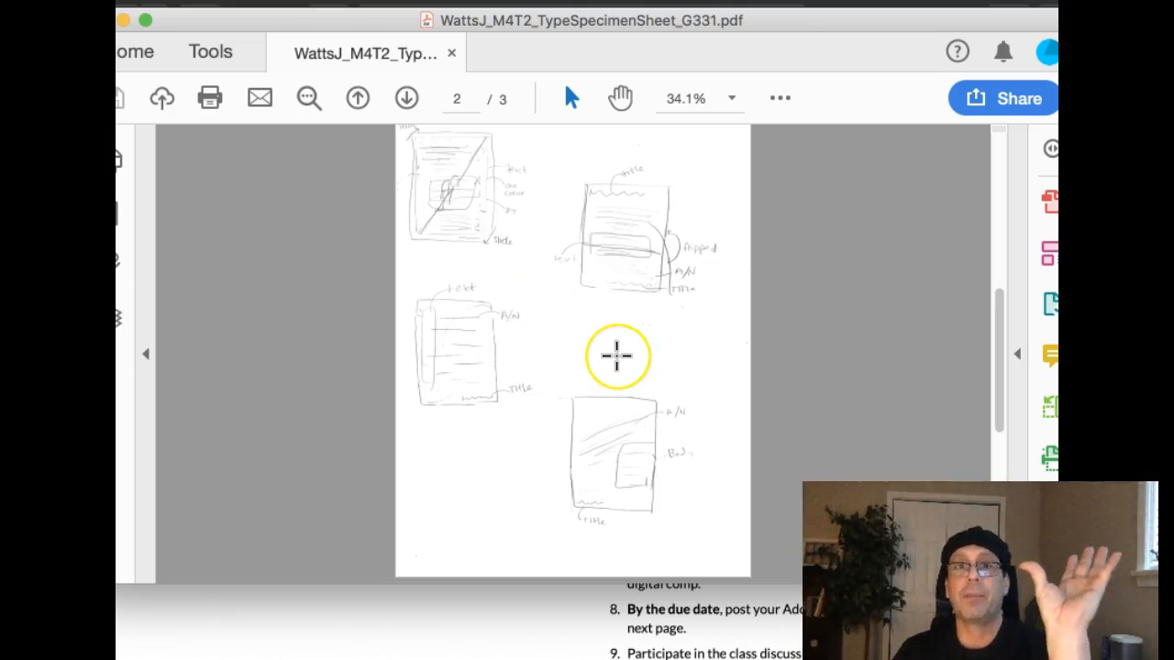
mouse_move(617, 356)
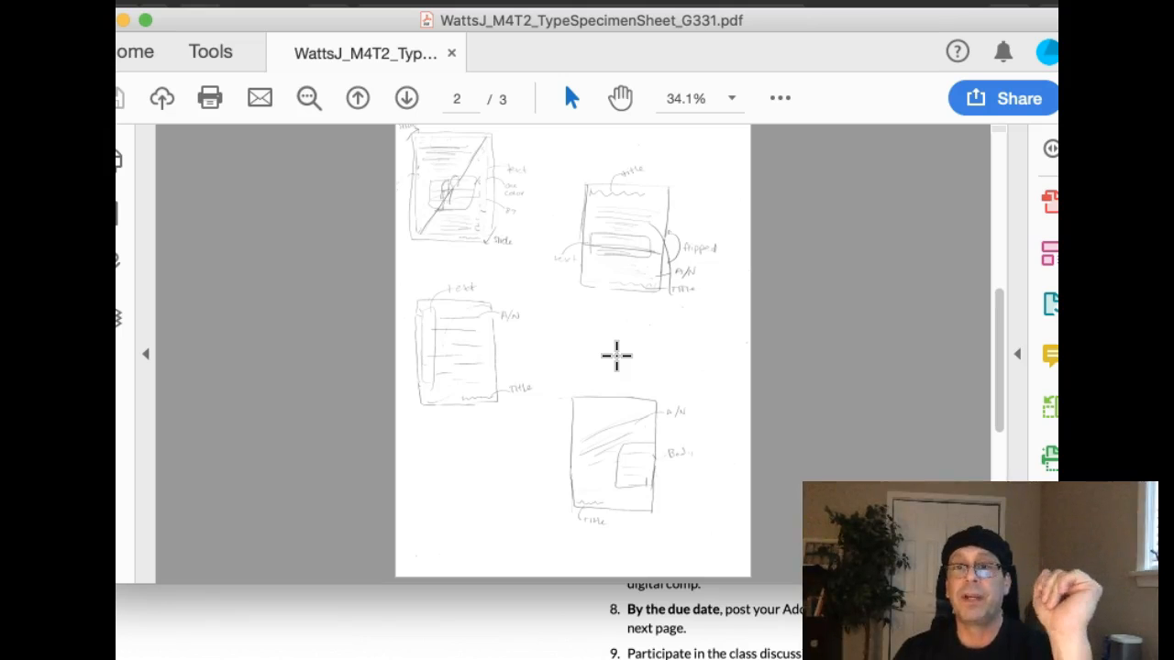
left_click(617, 365)
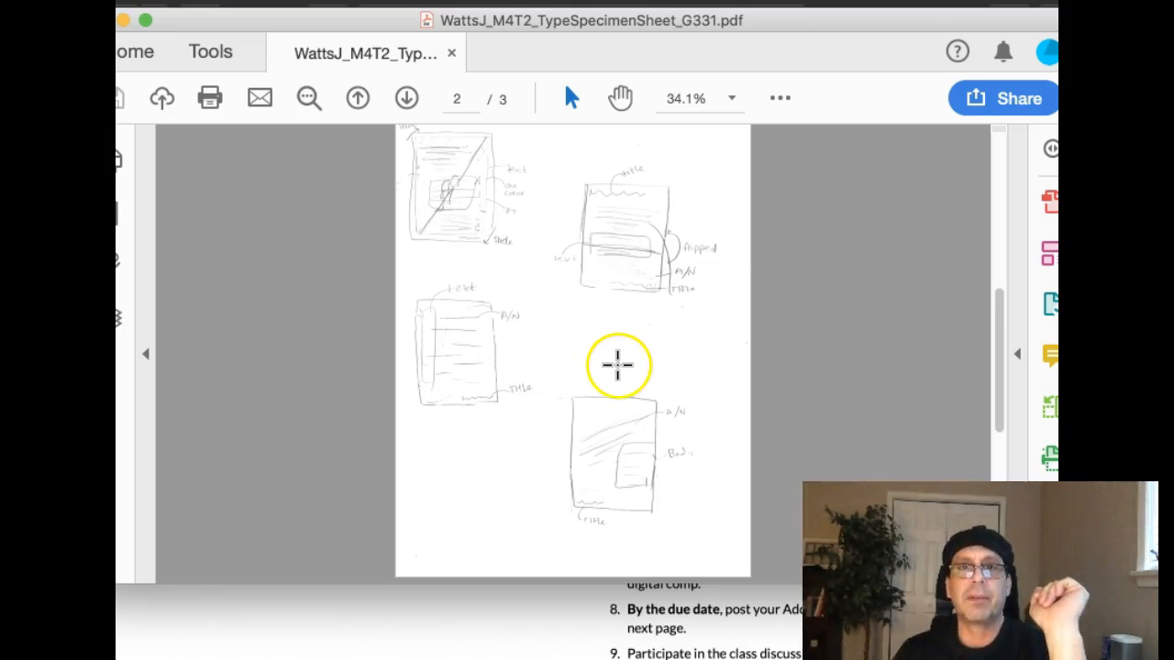
mouse_move(431, 163)
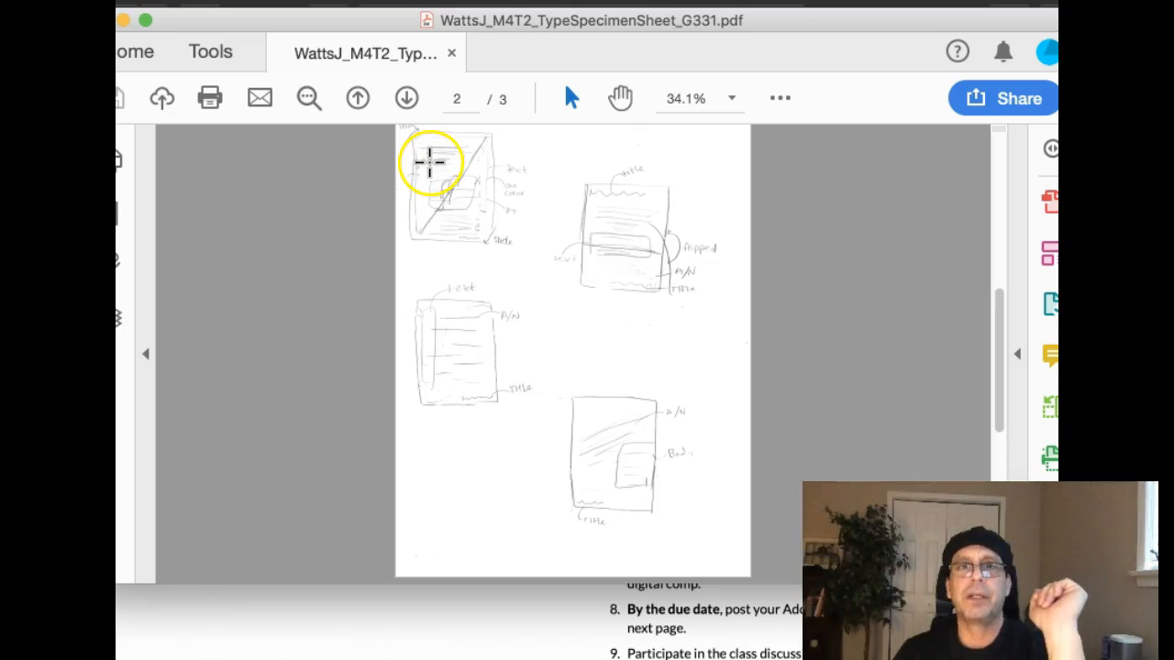
mouse_move(475, 211)
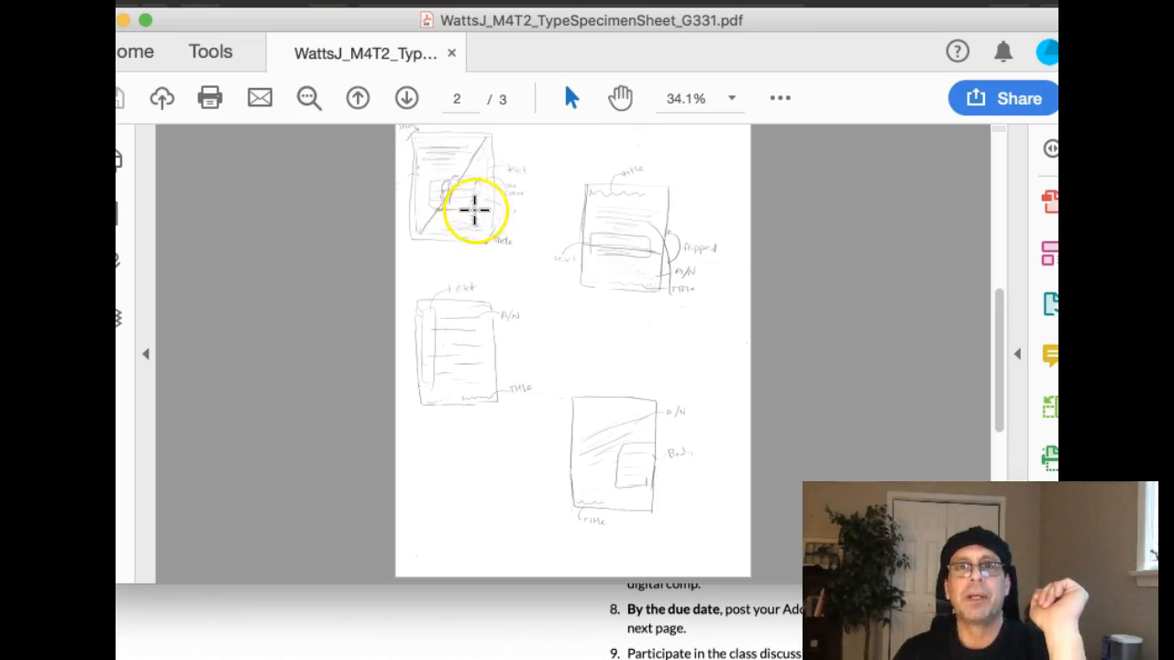
mouse_move(401, 181)
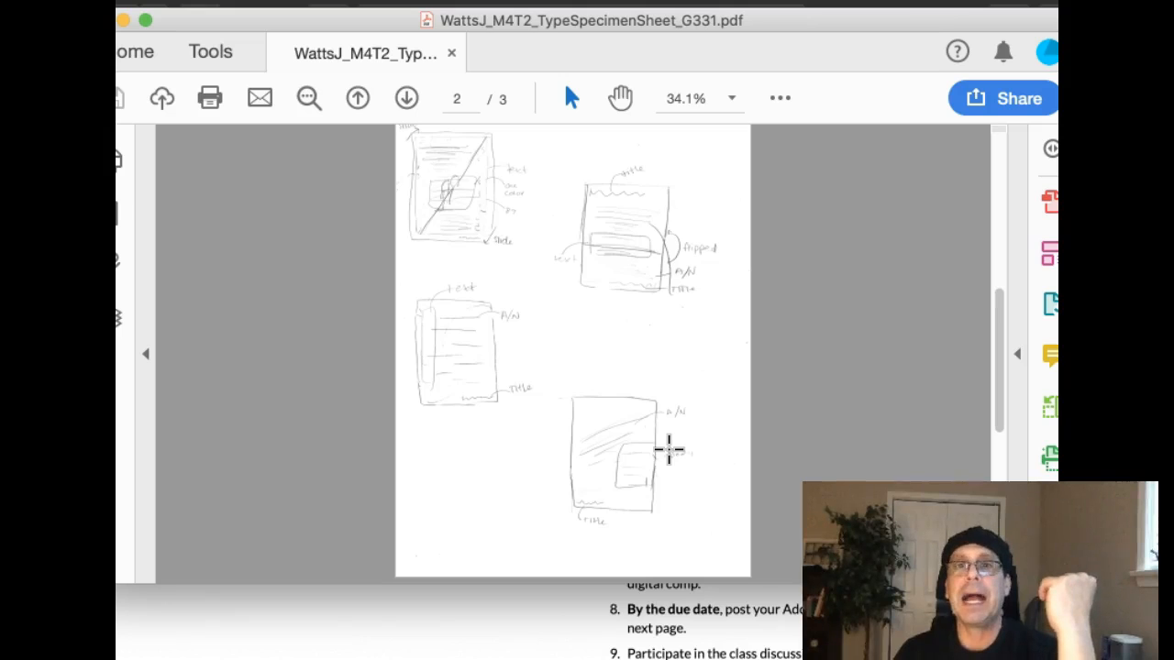
mouse_move(605, 193)
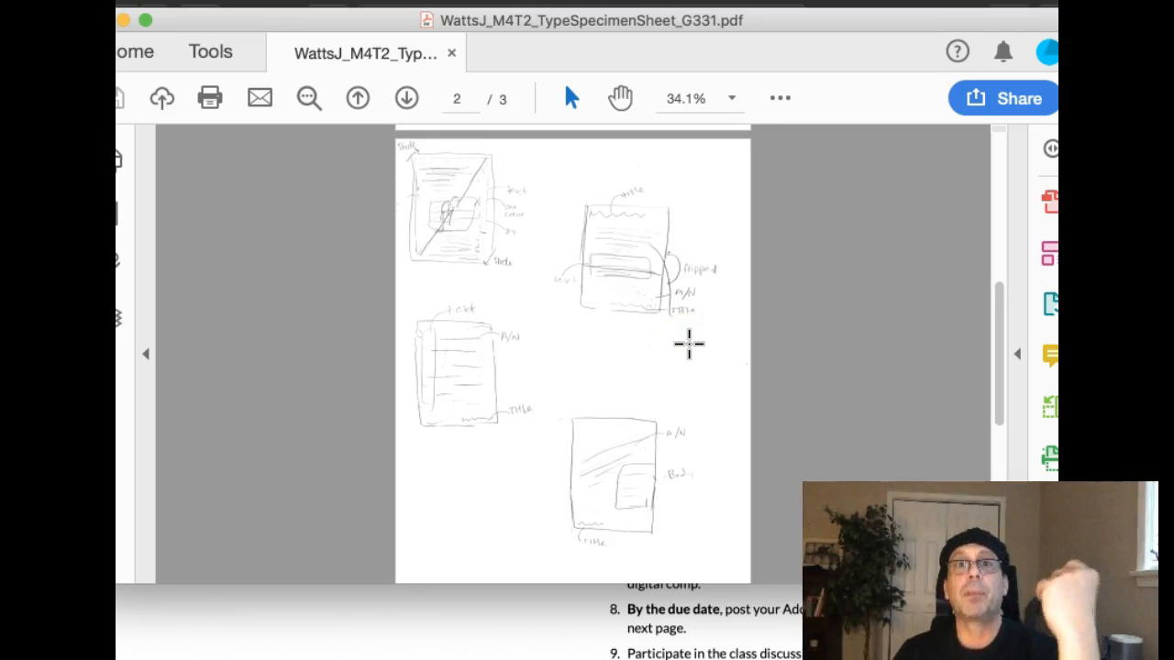
mouse_move(395, 298)
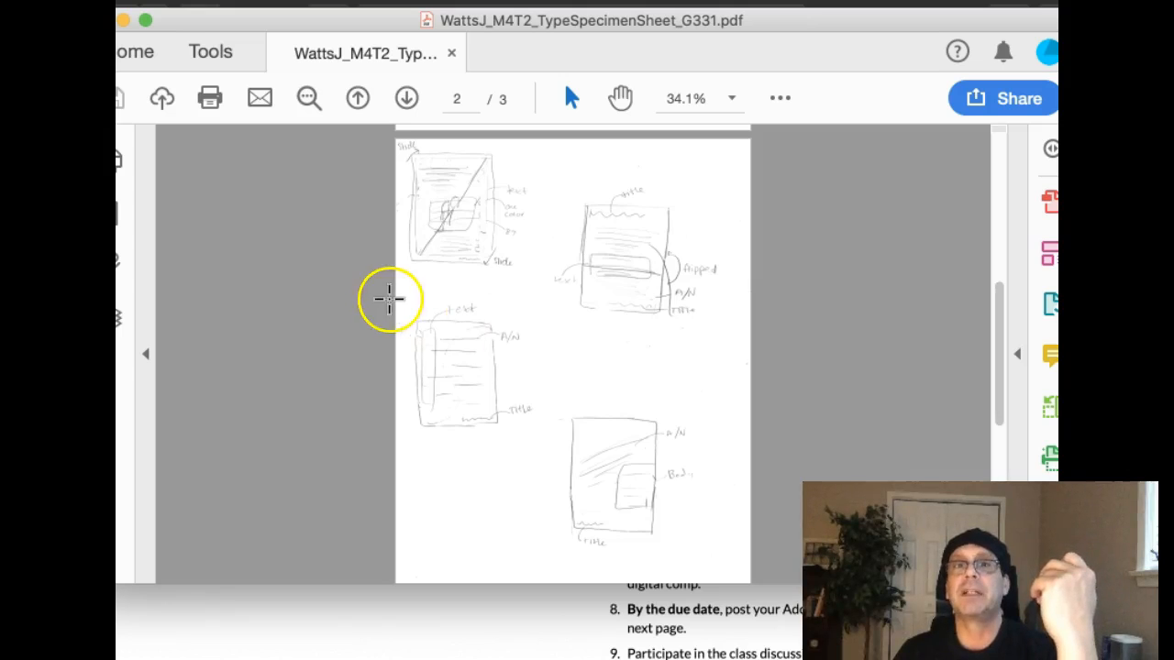
mouse_move(431, 347)
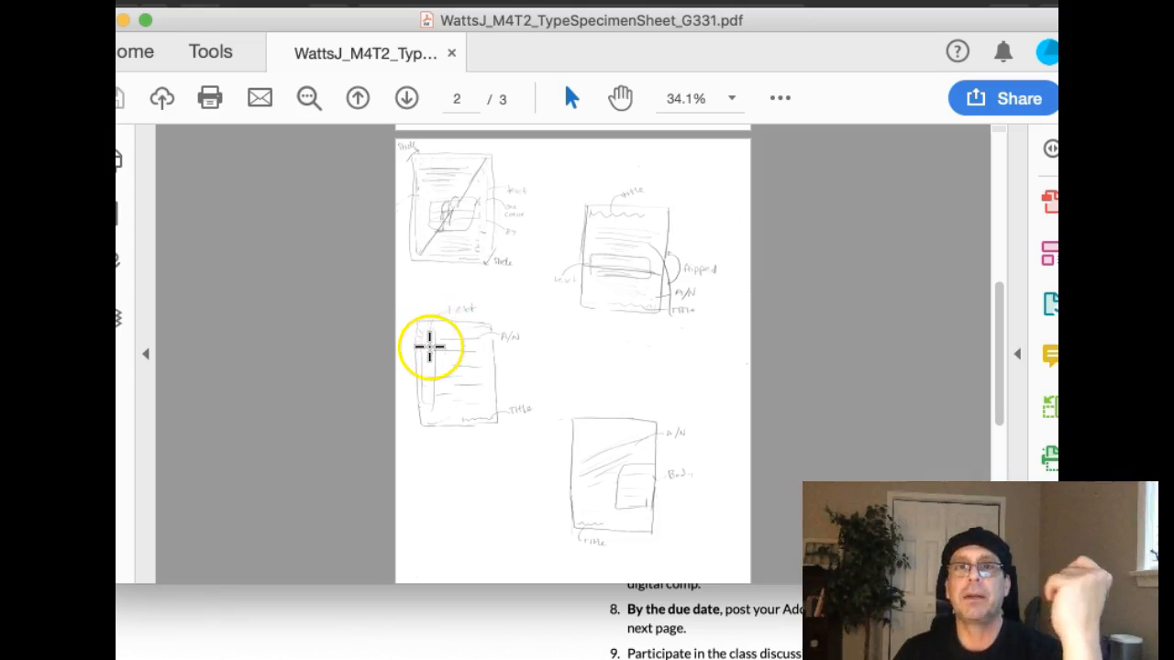
- Go back to page 1 to view the final comp with the large 89
left_click(357, 98)
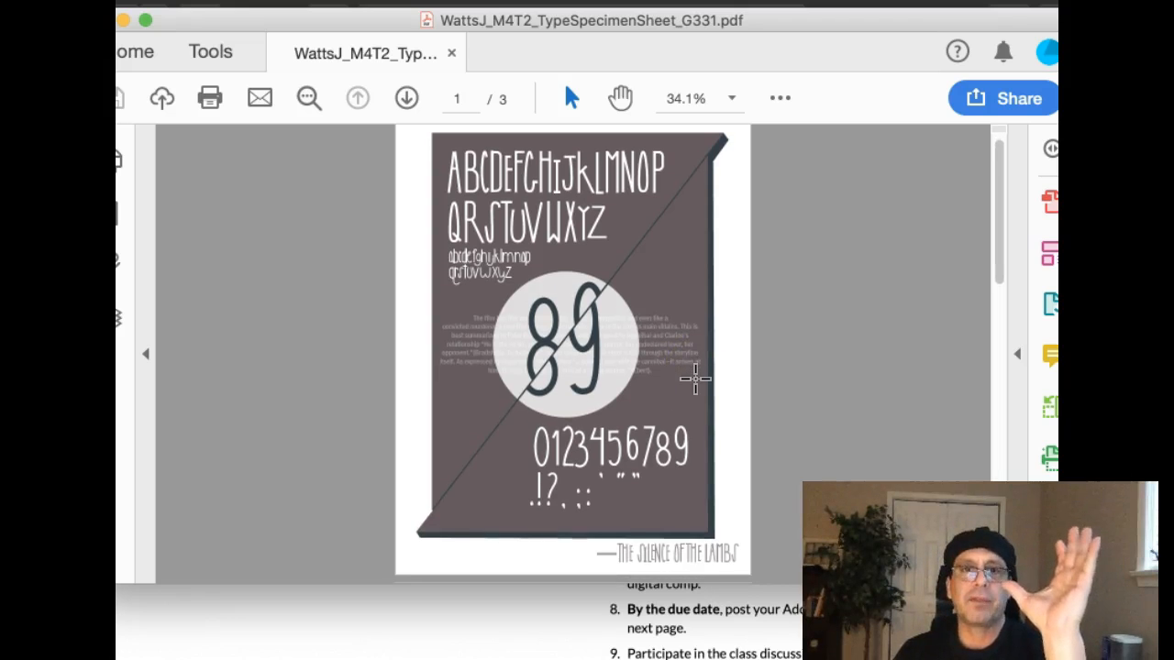
mouse_move(734, 450)
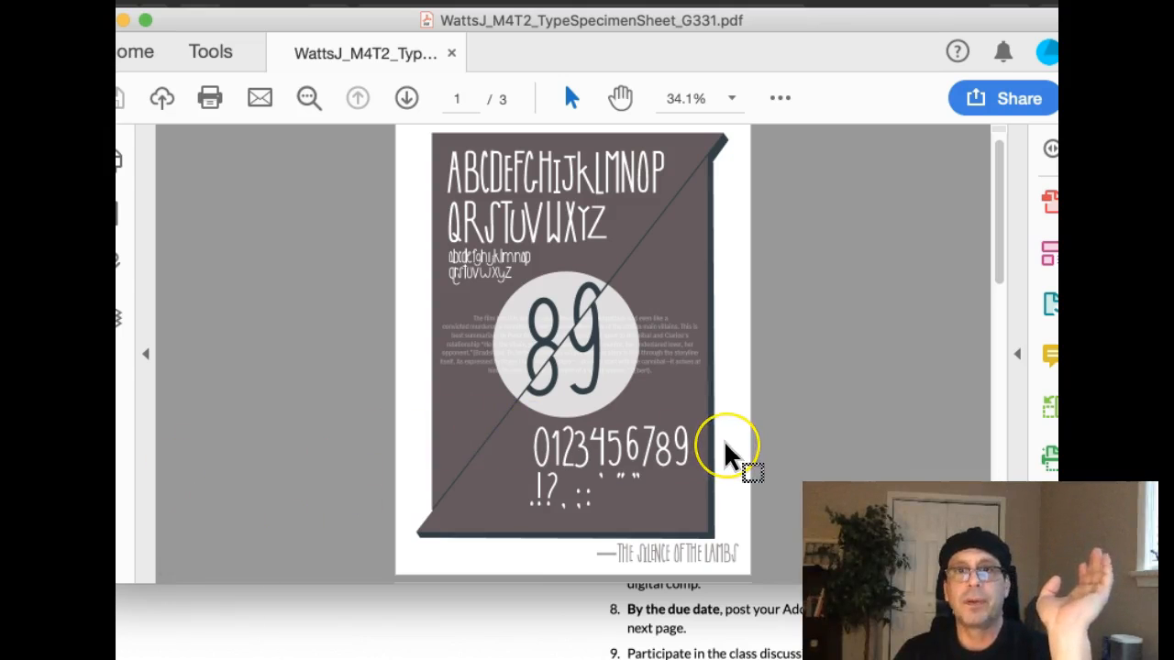
mouse_move(730, 445)
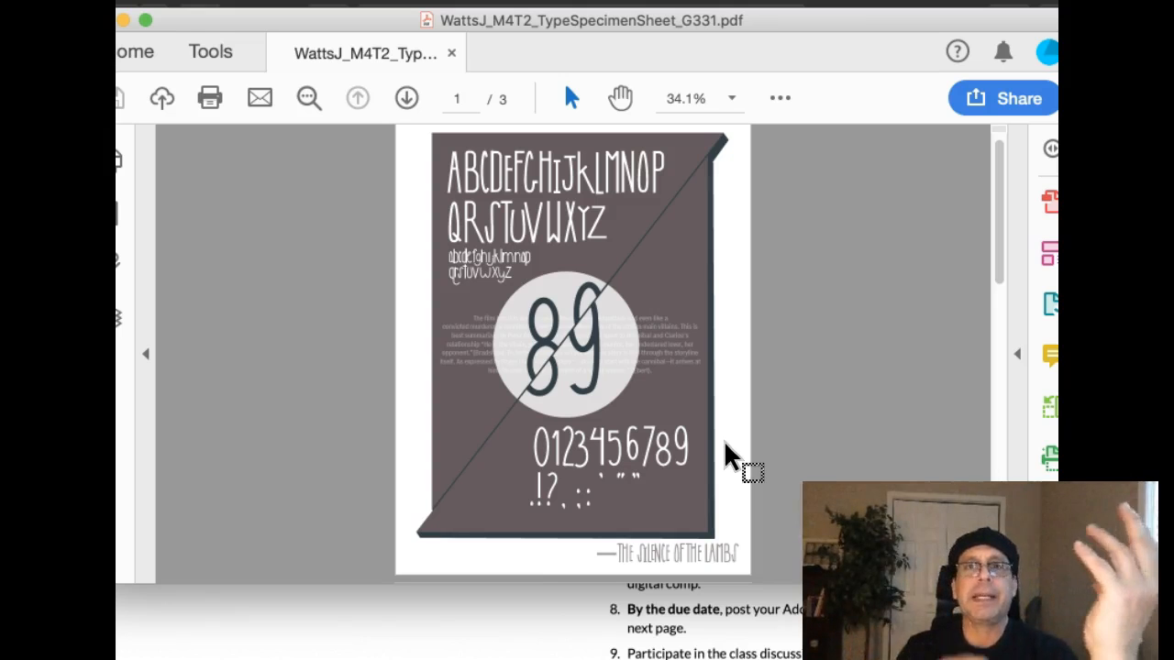
mouse_move(798, 449)
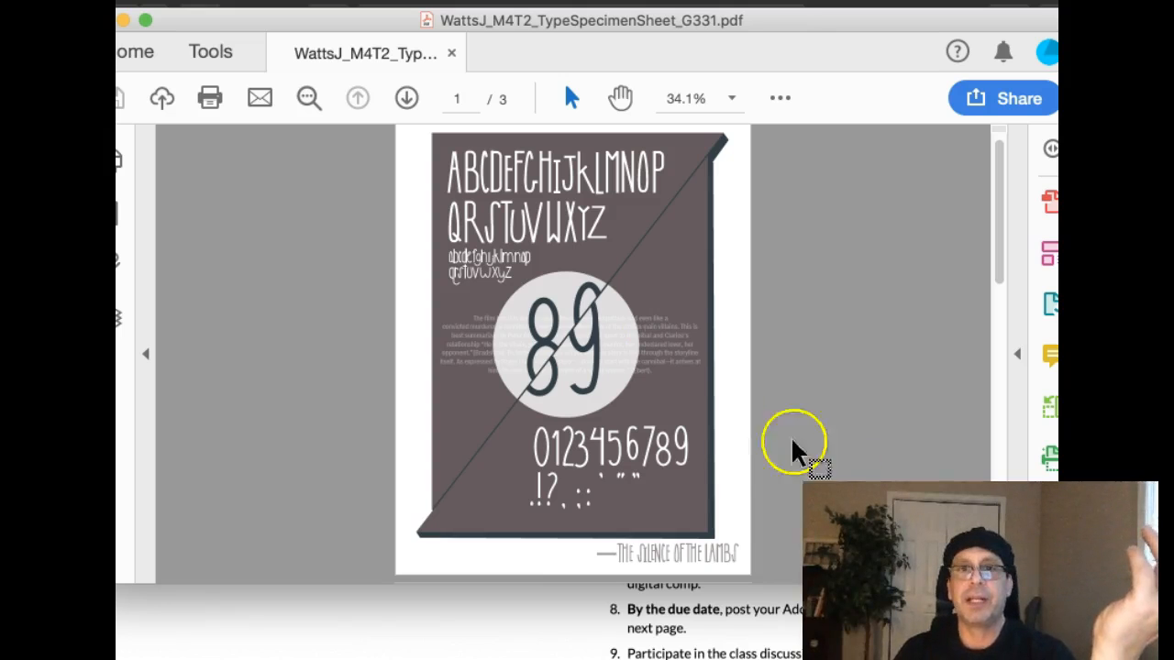
mouse_move(743, 367)
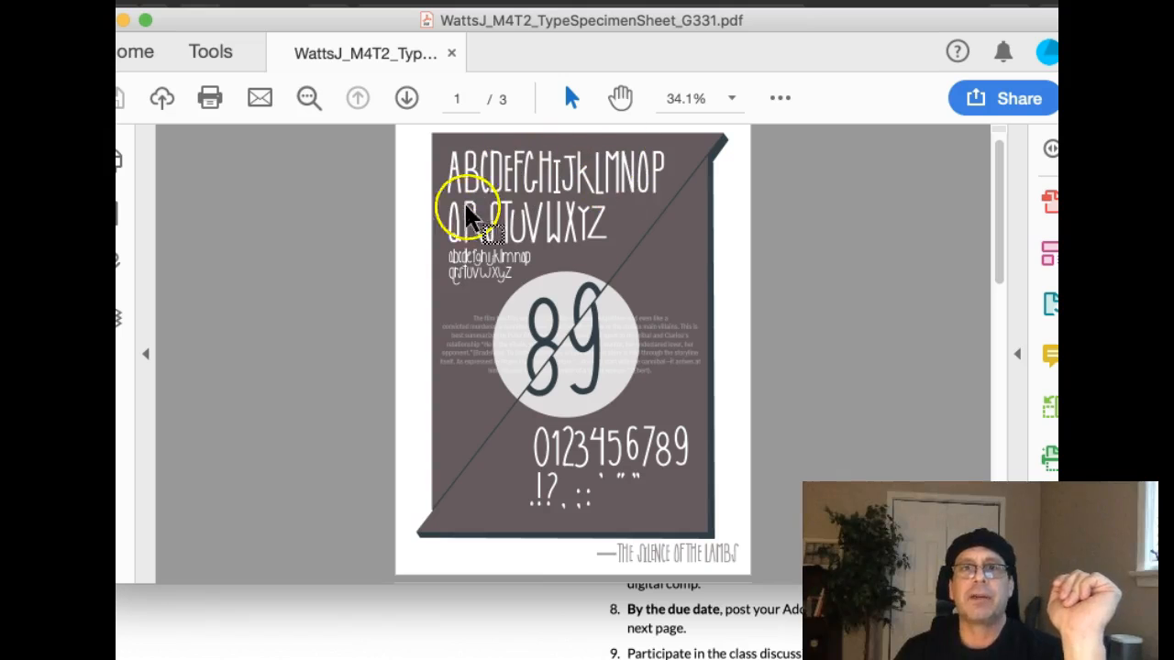
mouse_move(684, 399)
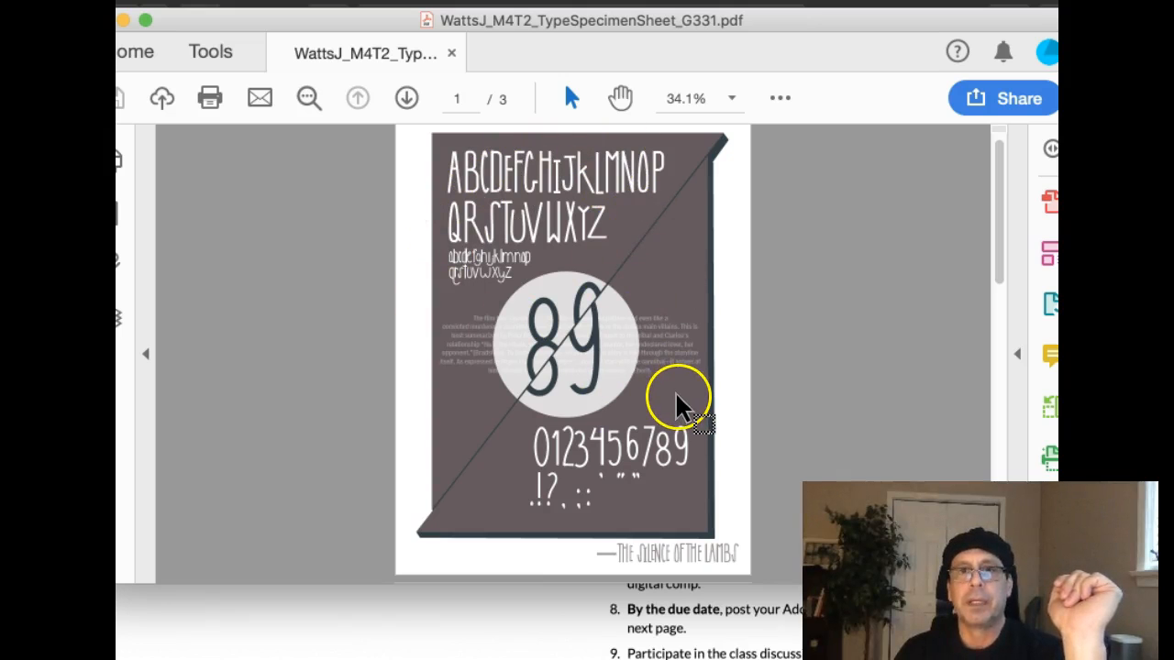
mouse_move(766, 298)
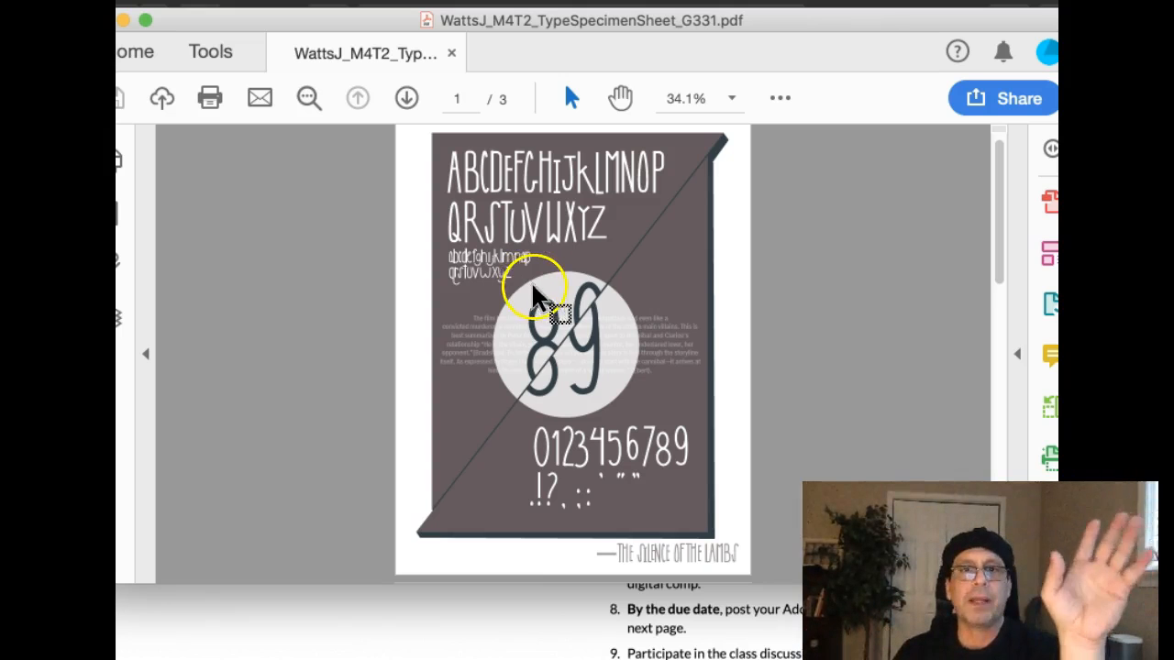
mouse_move(702, 449)
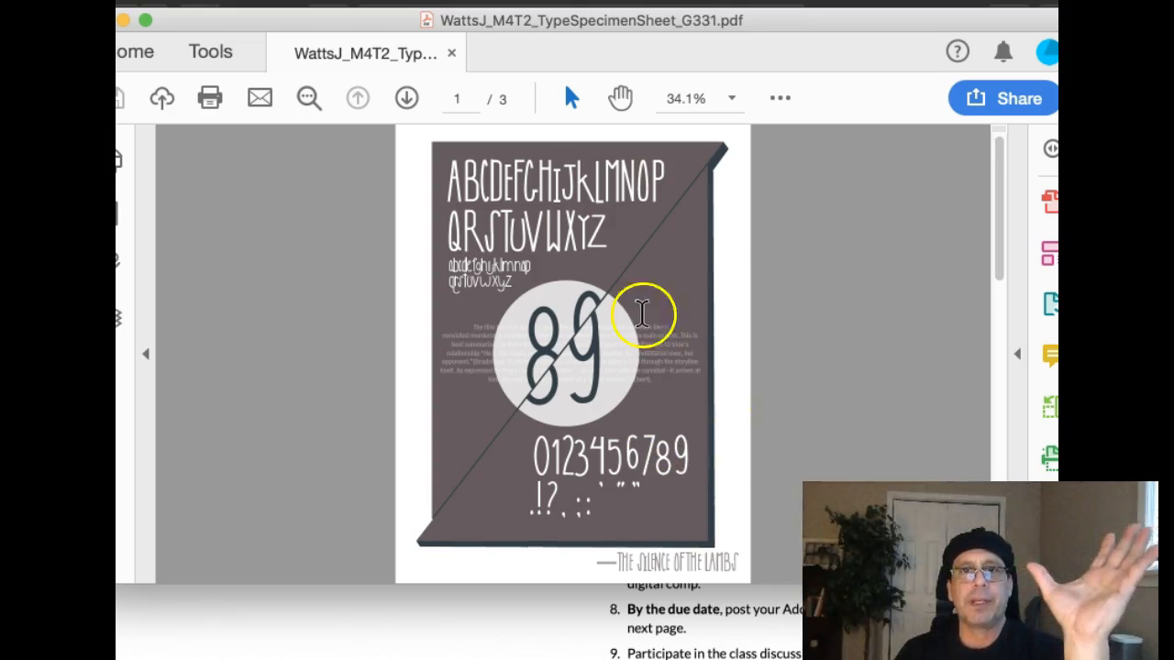
mouse_move(403, 587)
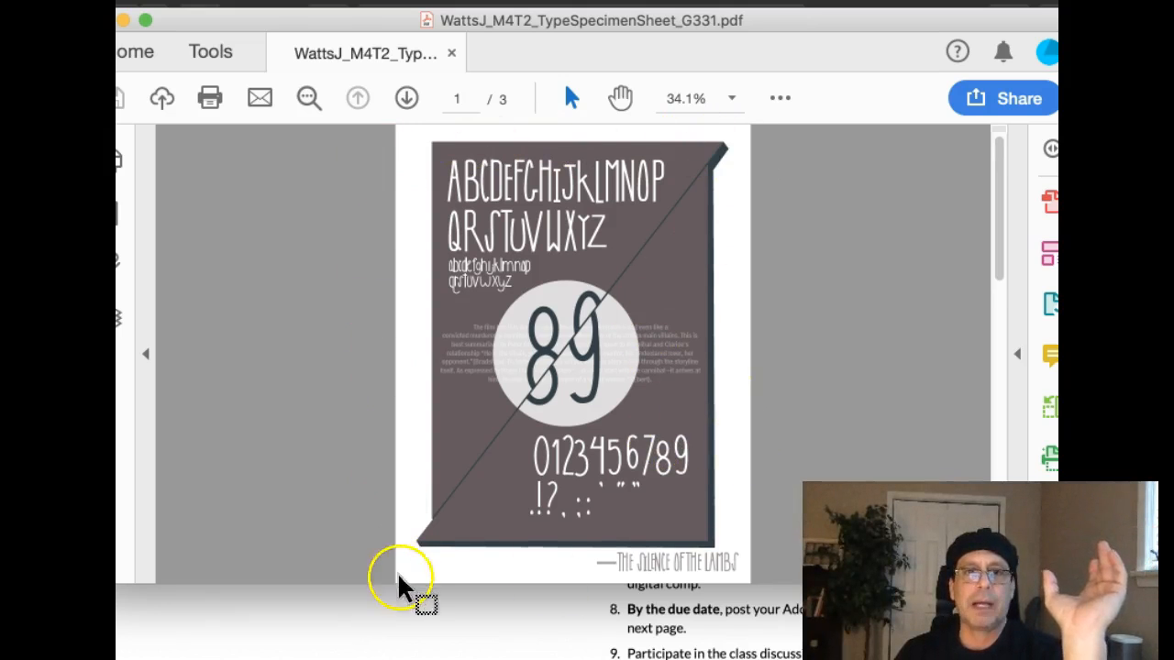
mouse_move(743, 179)
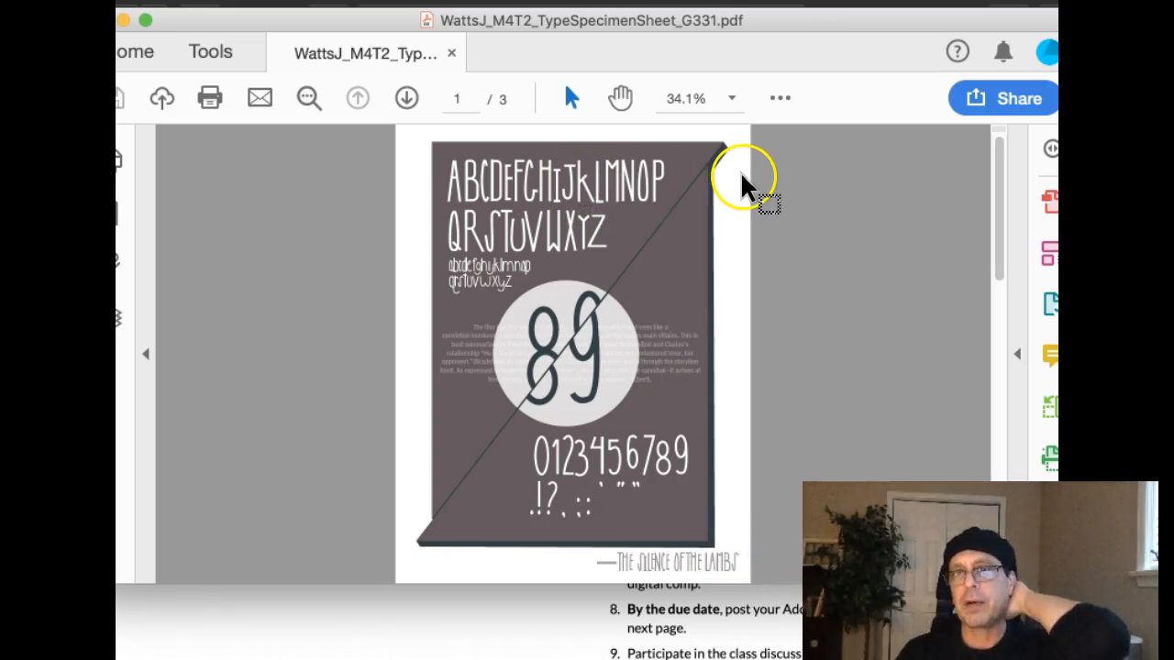
mouse_move(628, 275)
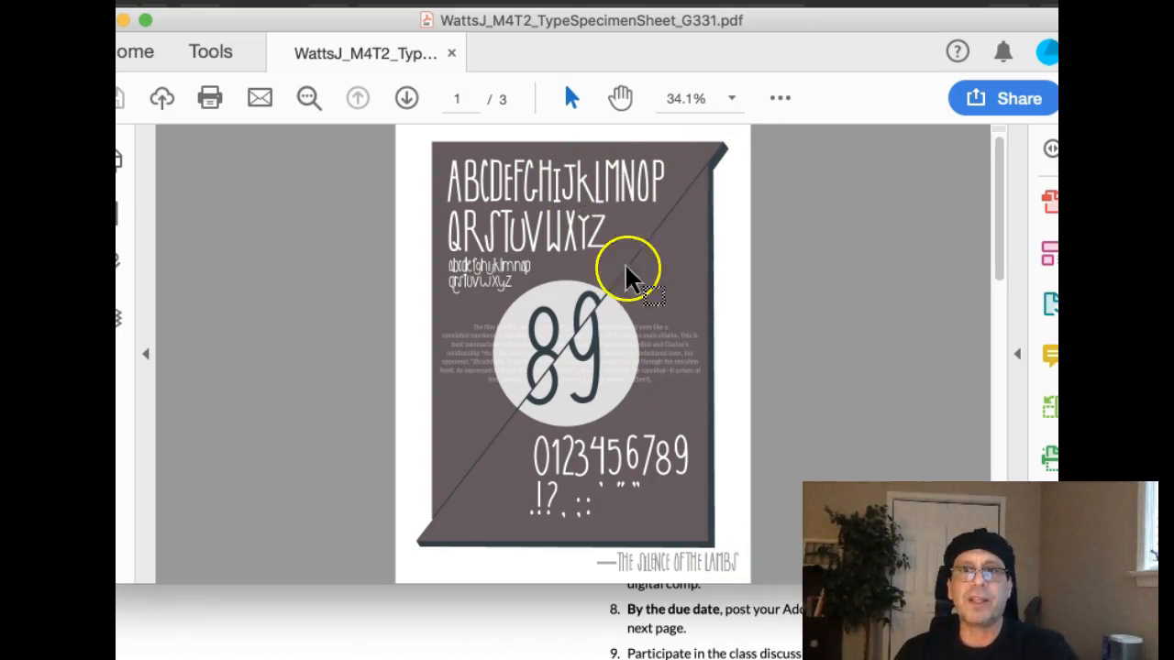
mouse_move(702, 174)
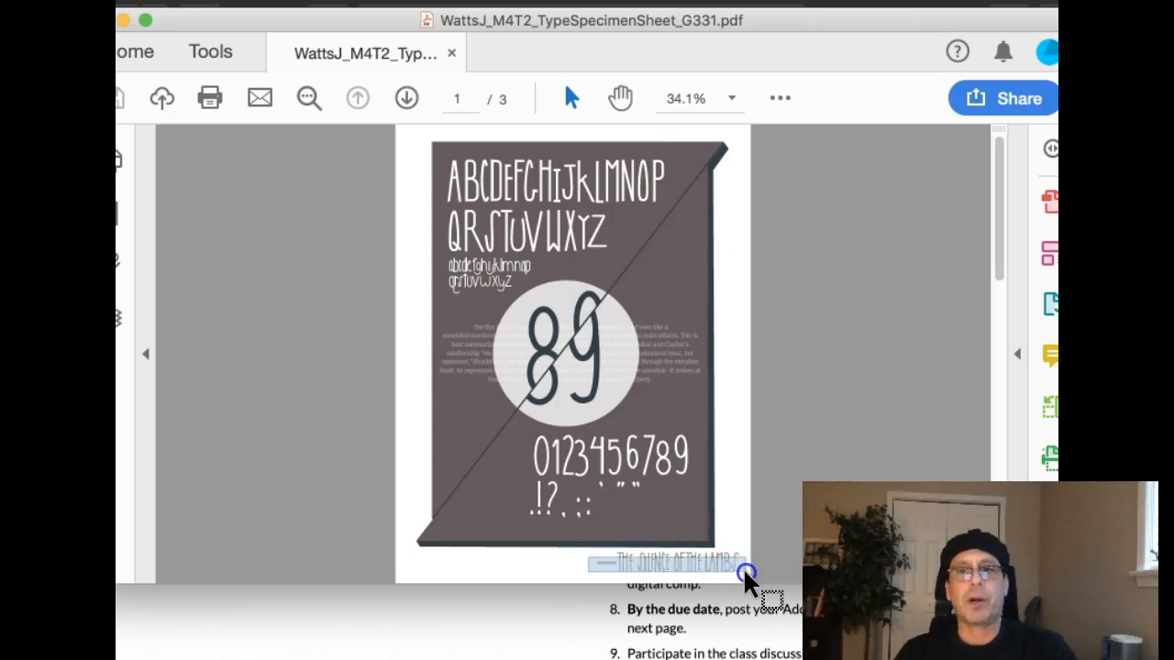
mouse_move(486, 220)
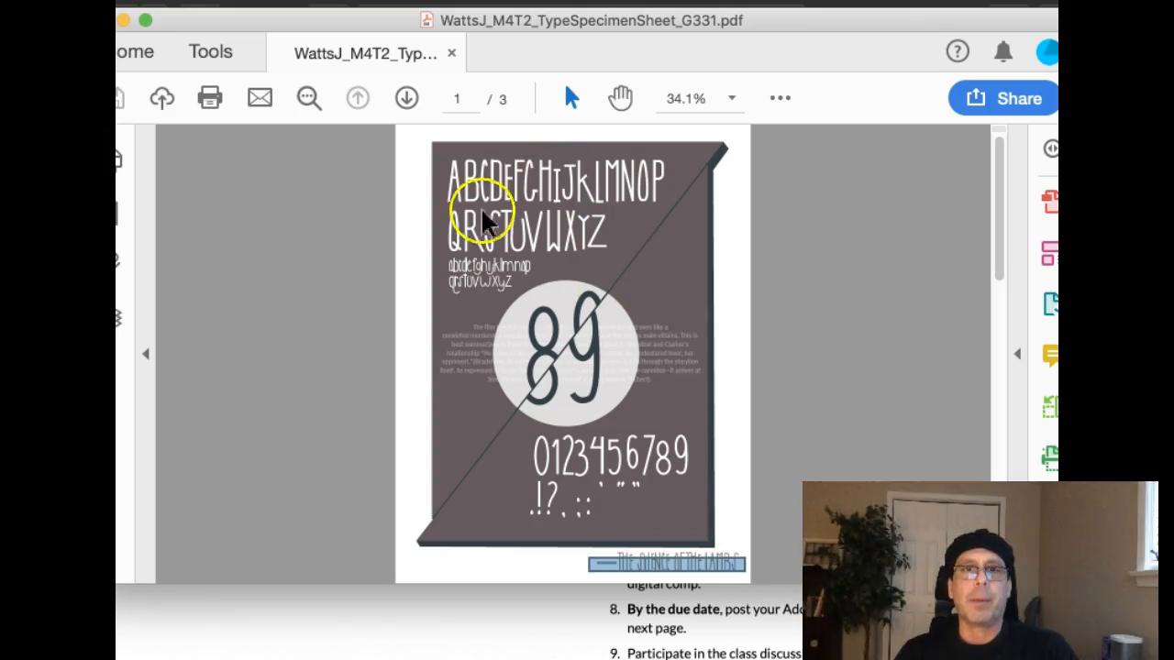
mouse_move(484, 292)
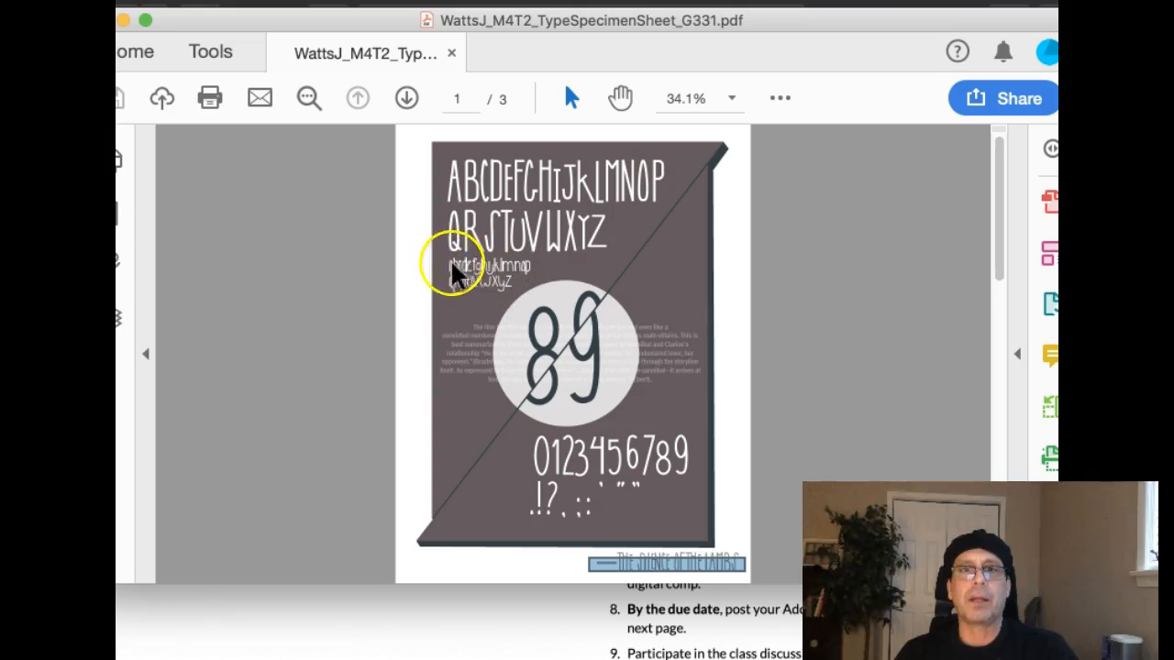
mouse_move(518, 280)
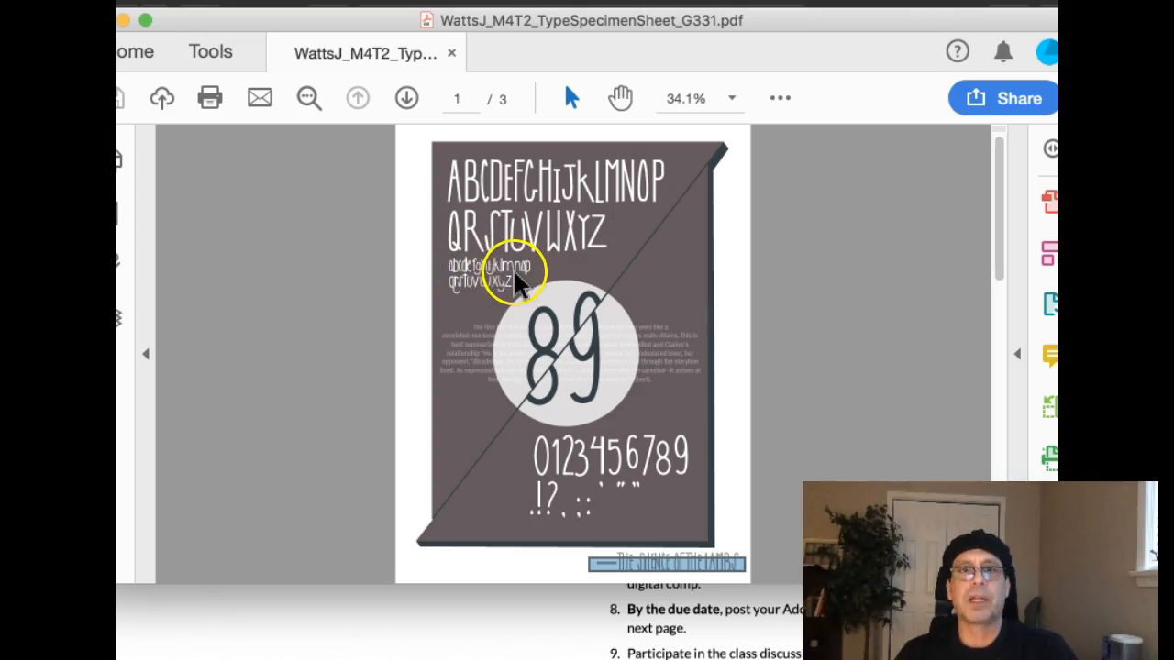
mouse_move(550, 303)
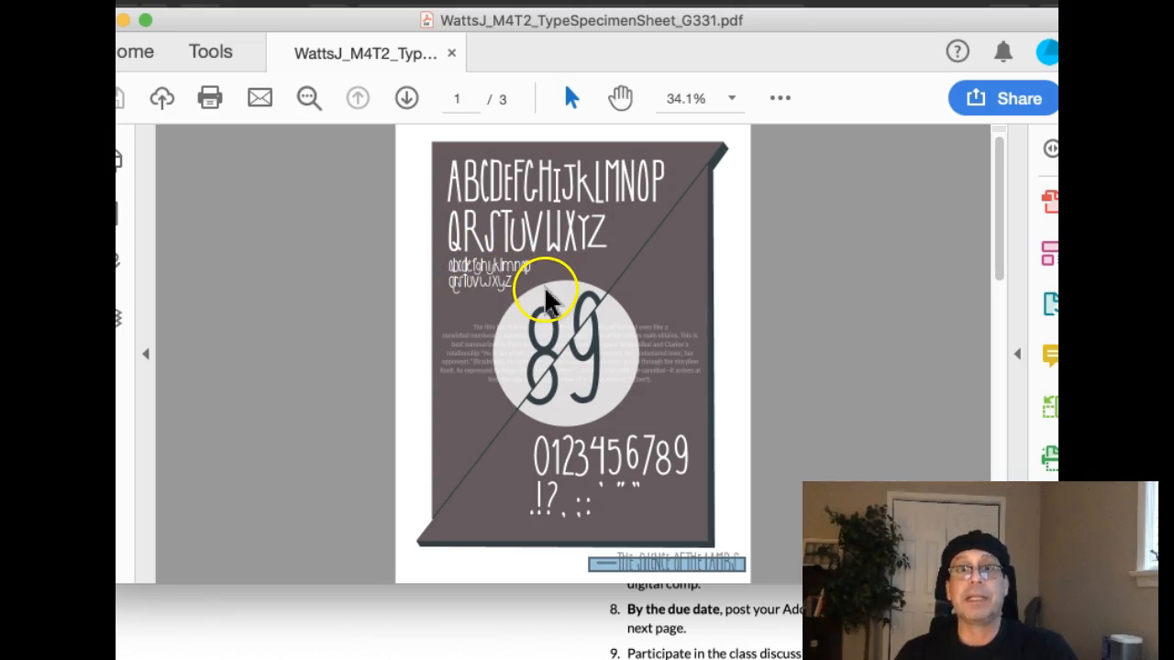
mouse_move(468, 284)
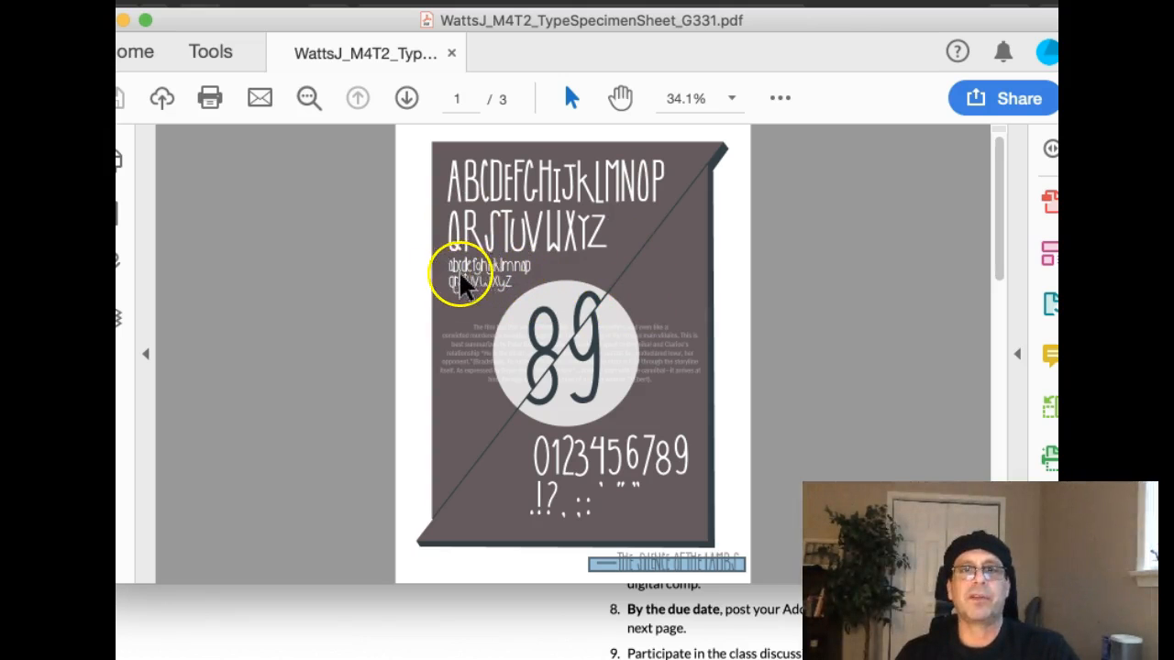
mouse_move(490, 252)
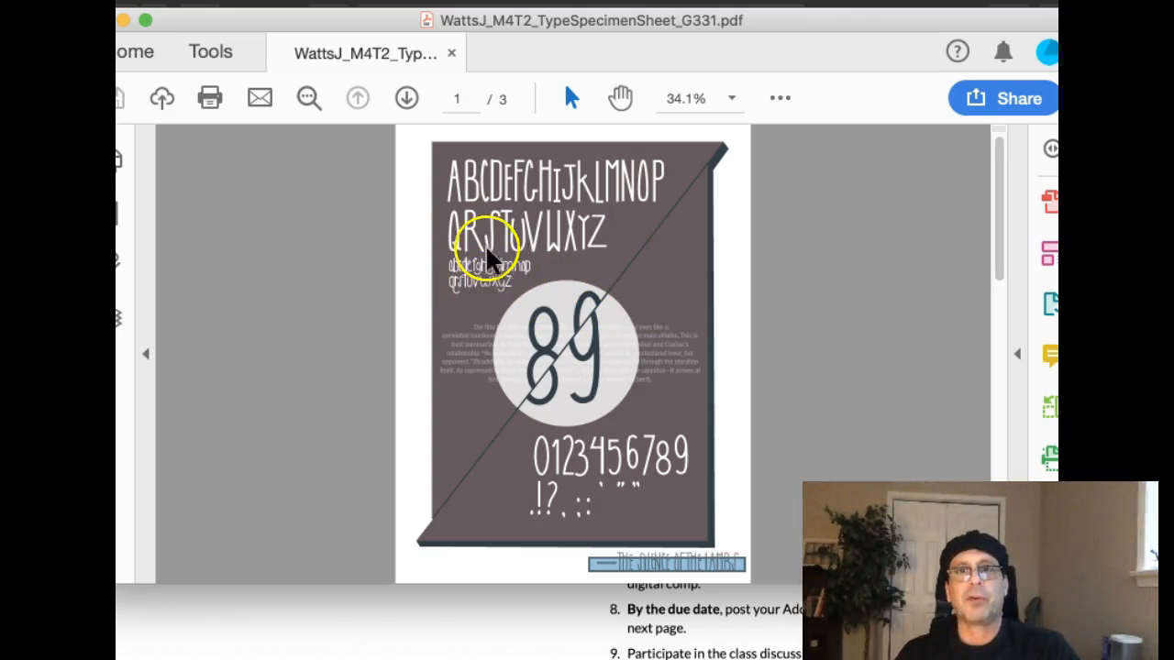
mouse_move(468, 188)
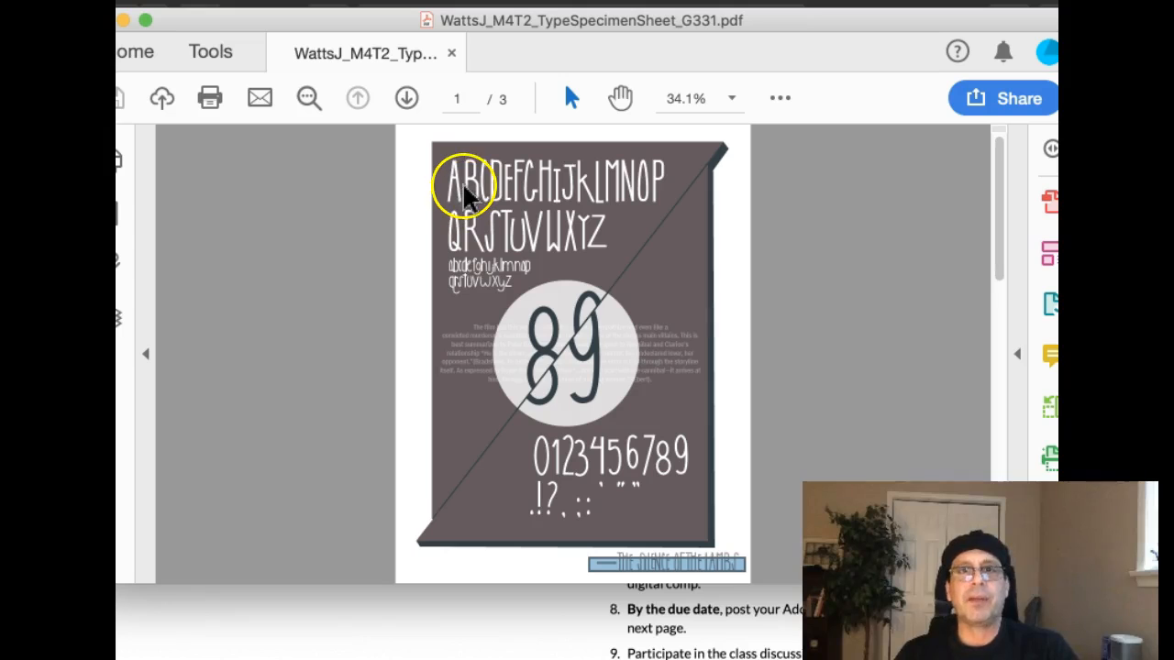
mouse_move(495, 165)
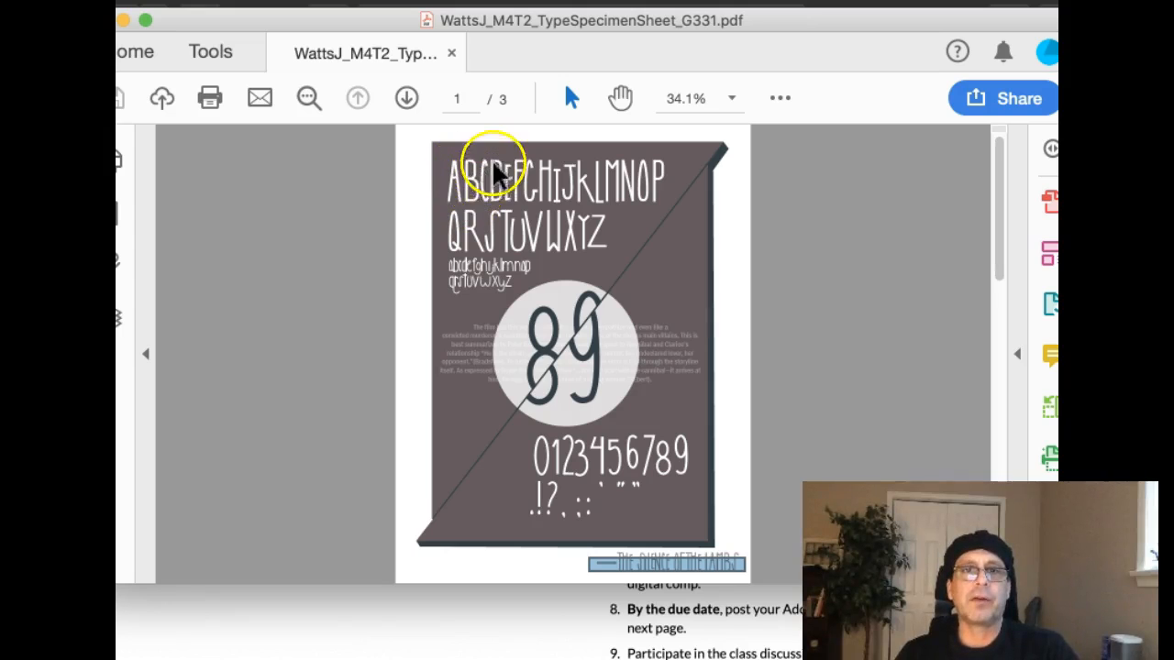
mouse_move(670, 179)
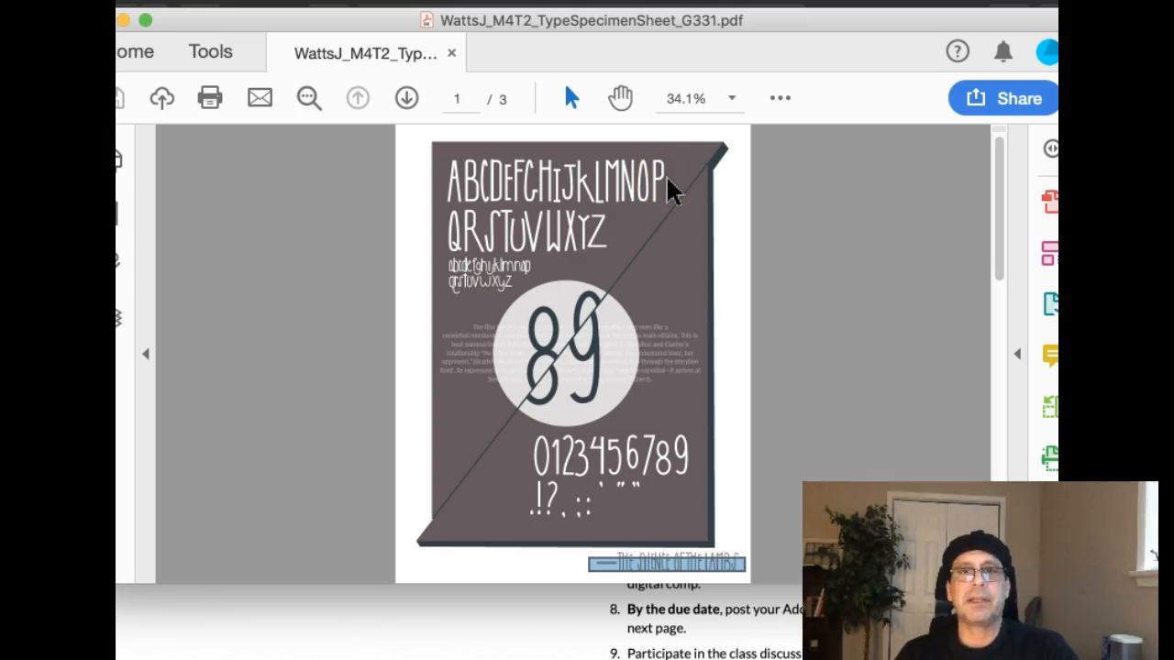
mouse_move(670, 193)
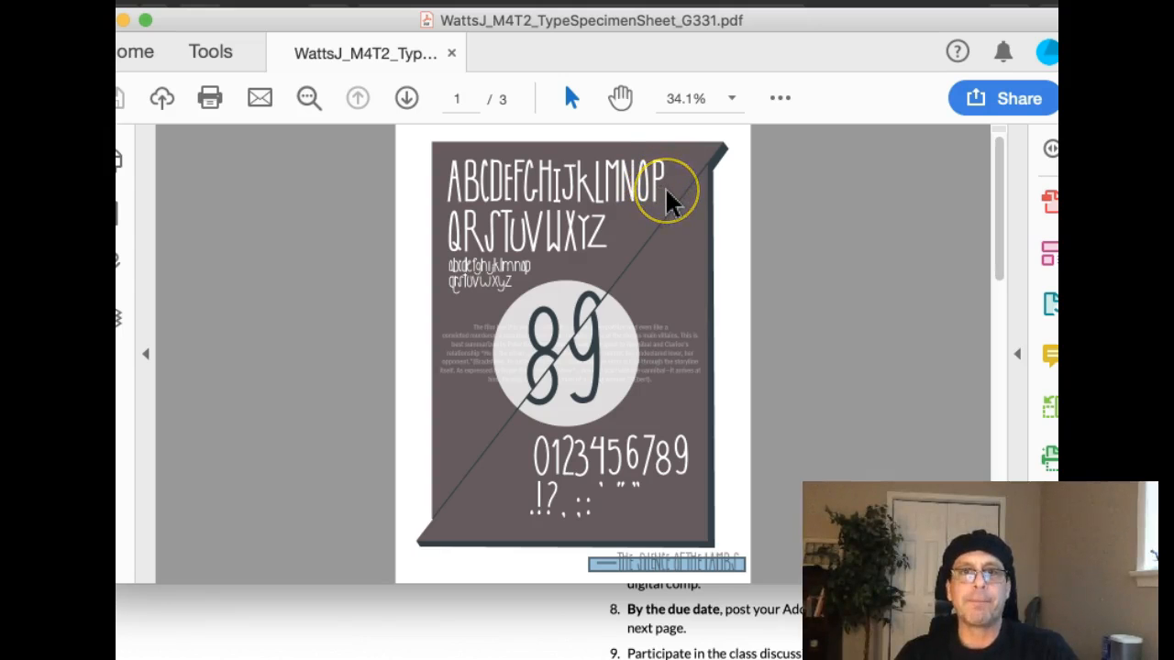
mouse_move(614, 445)
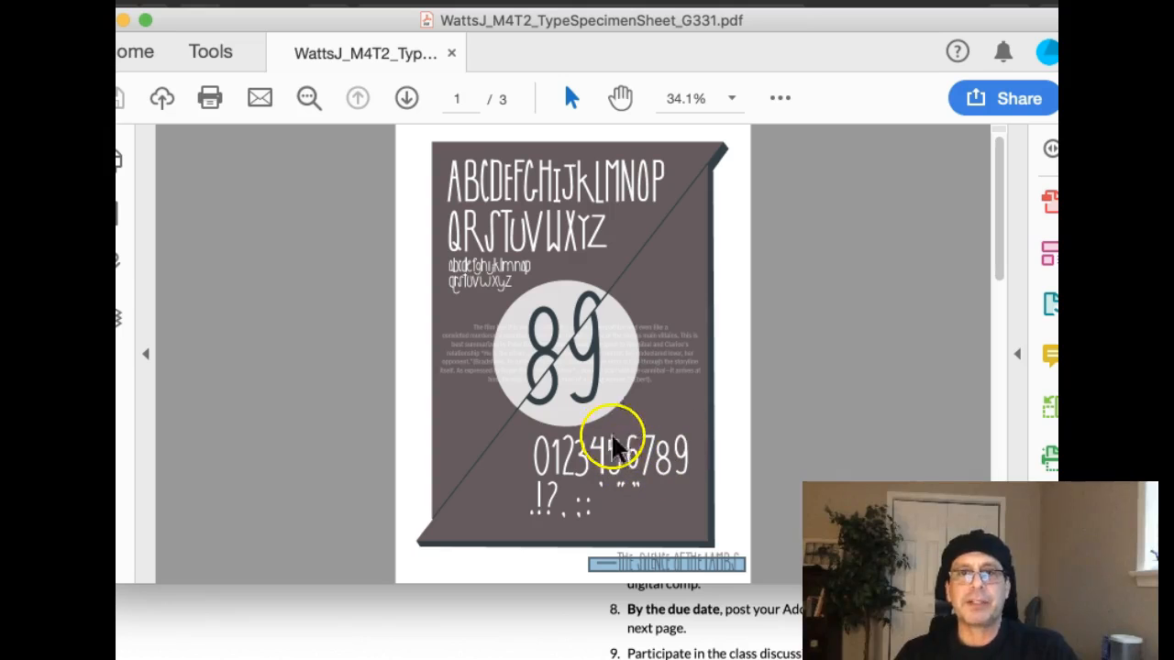
mouse_move(642, 500)
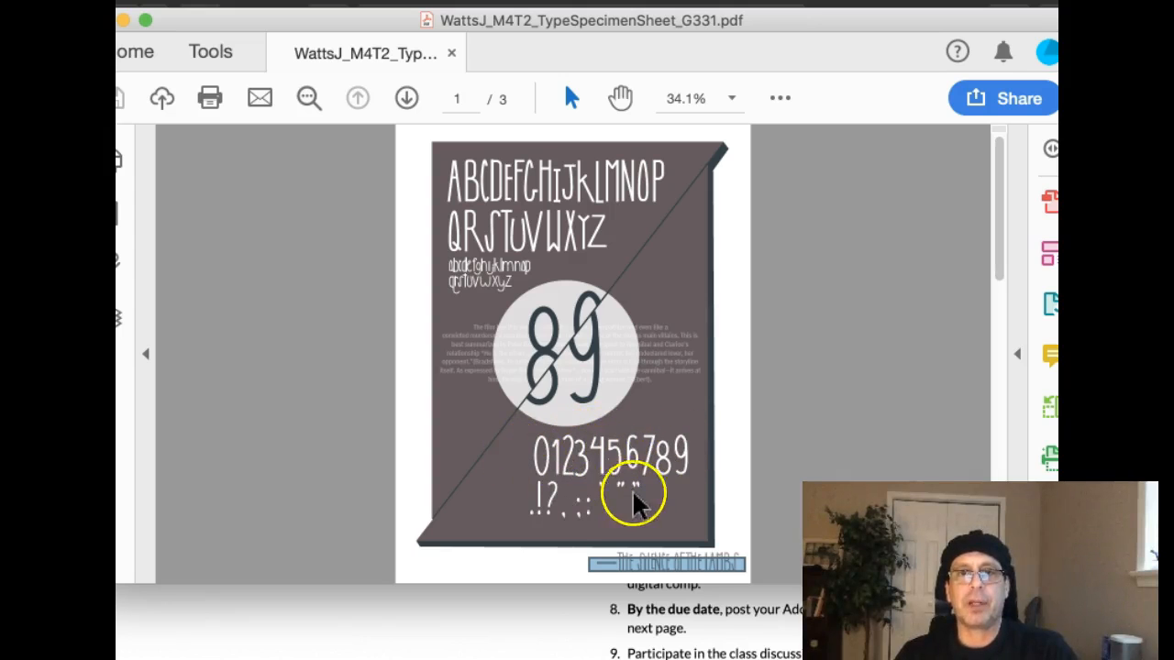
mouse_move(711, 390)
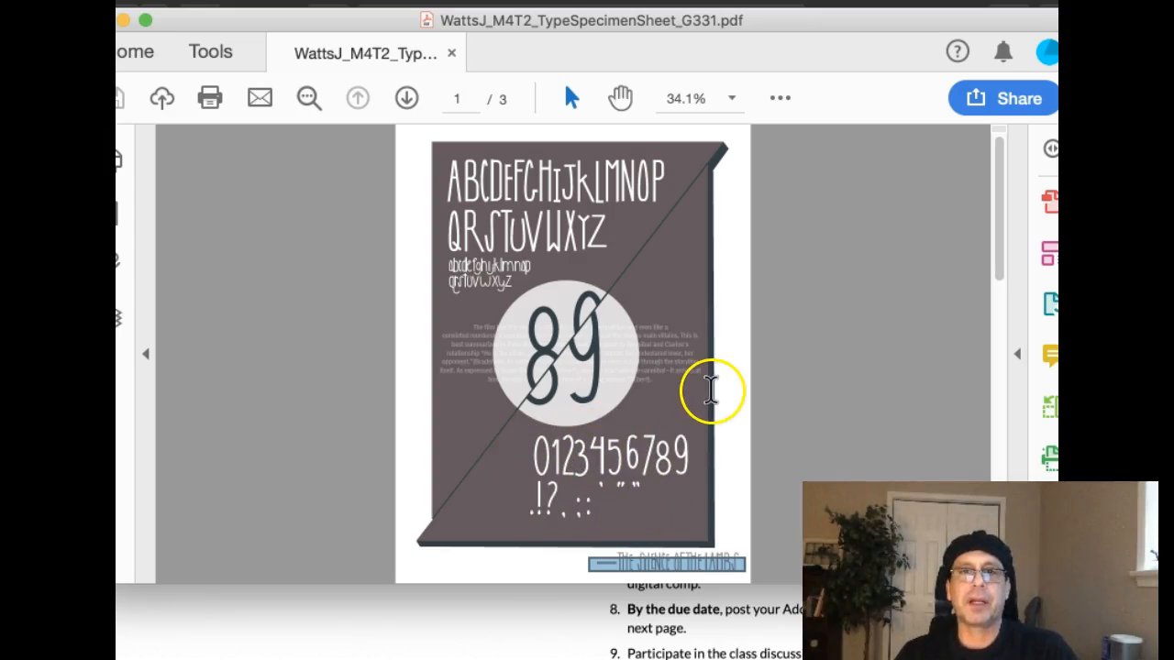
mouse_move(679, 390)
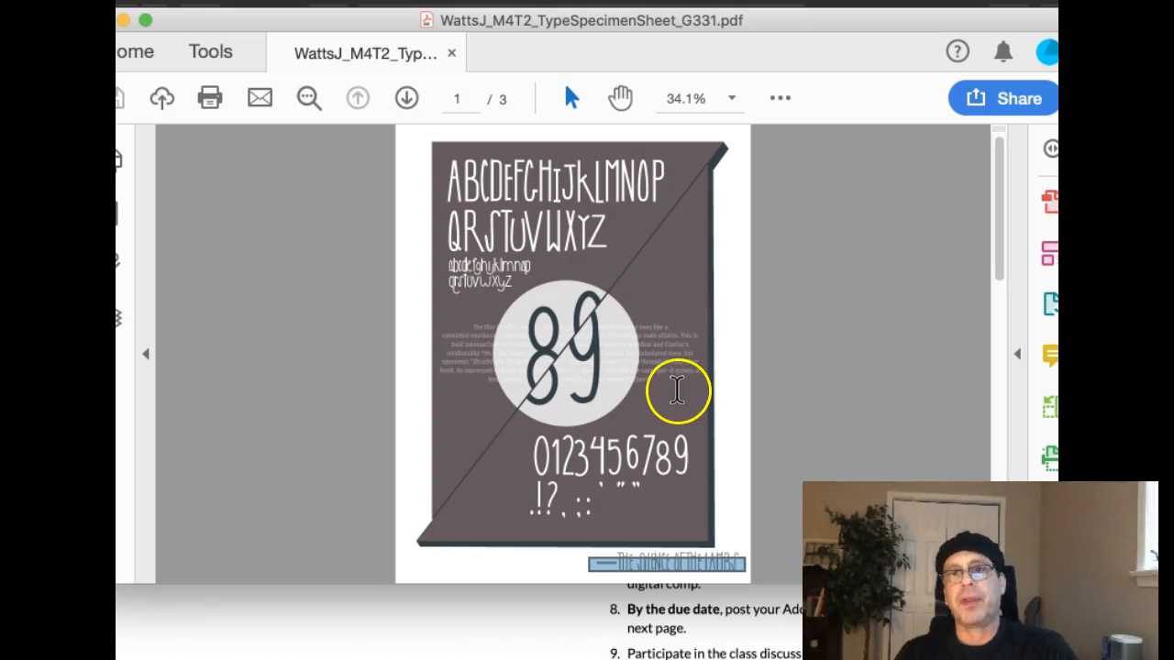
mouse_move(679, 388)
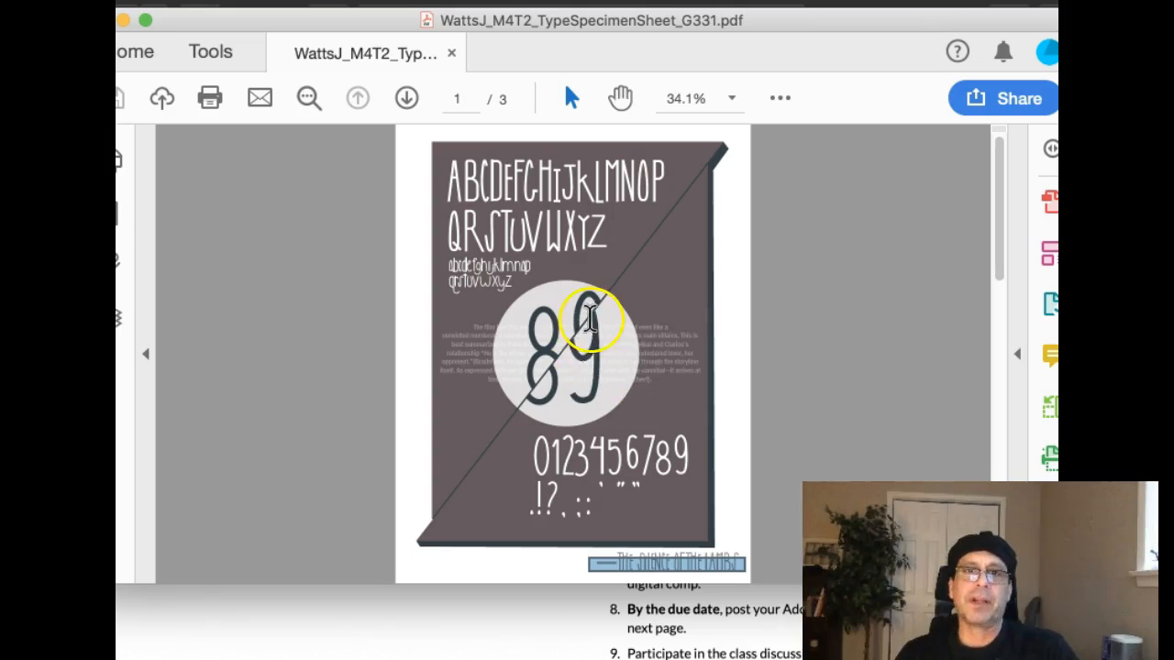
mouse_move(576, 384)
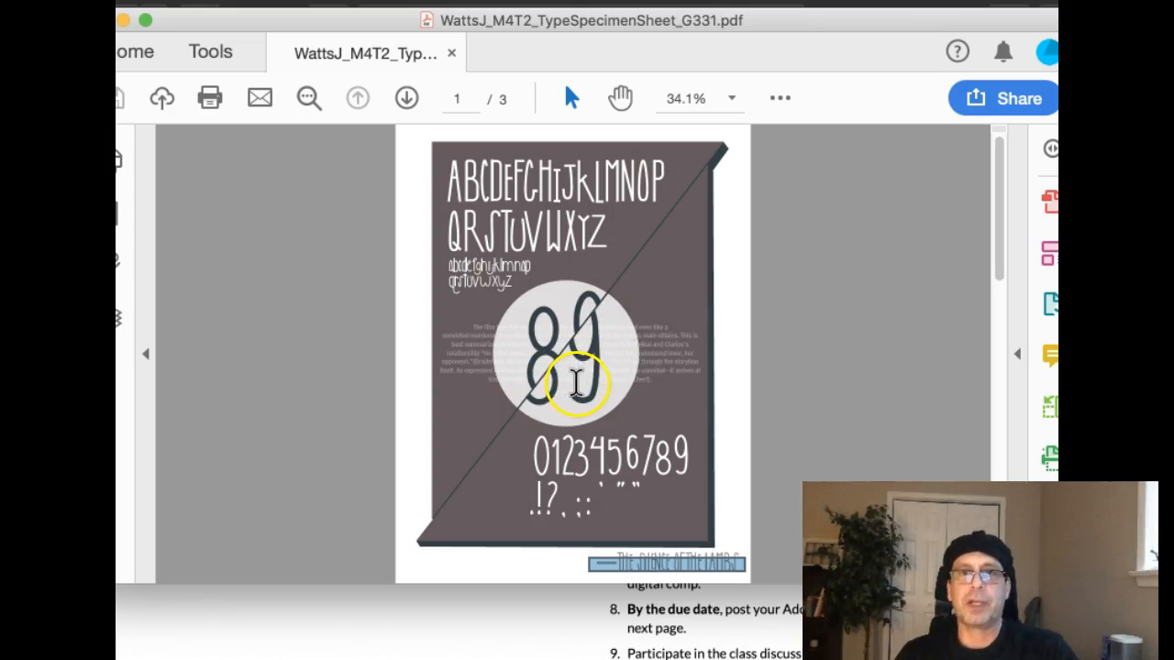
mouse_move(649, 388)
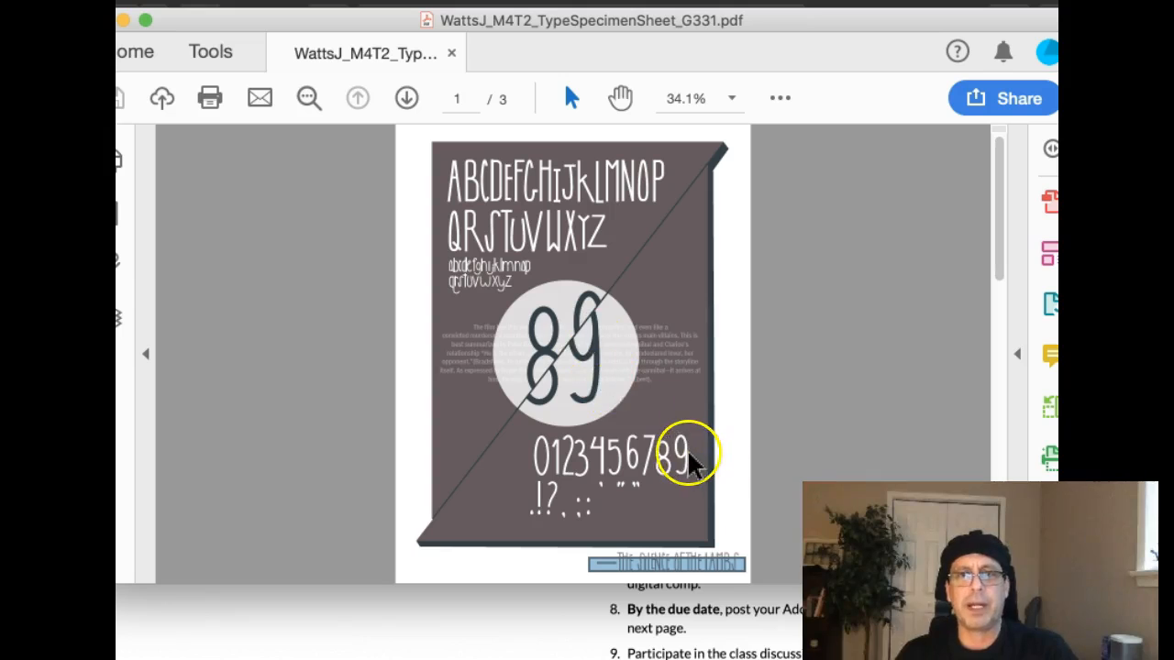
mouse_move(670, 449)
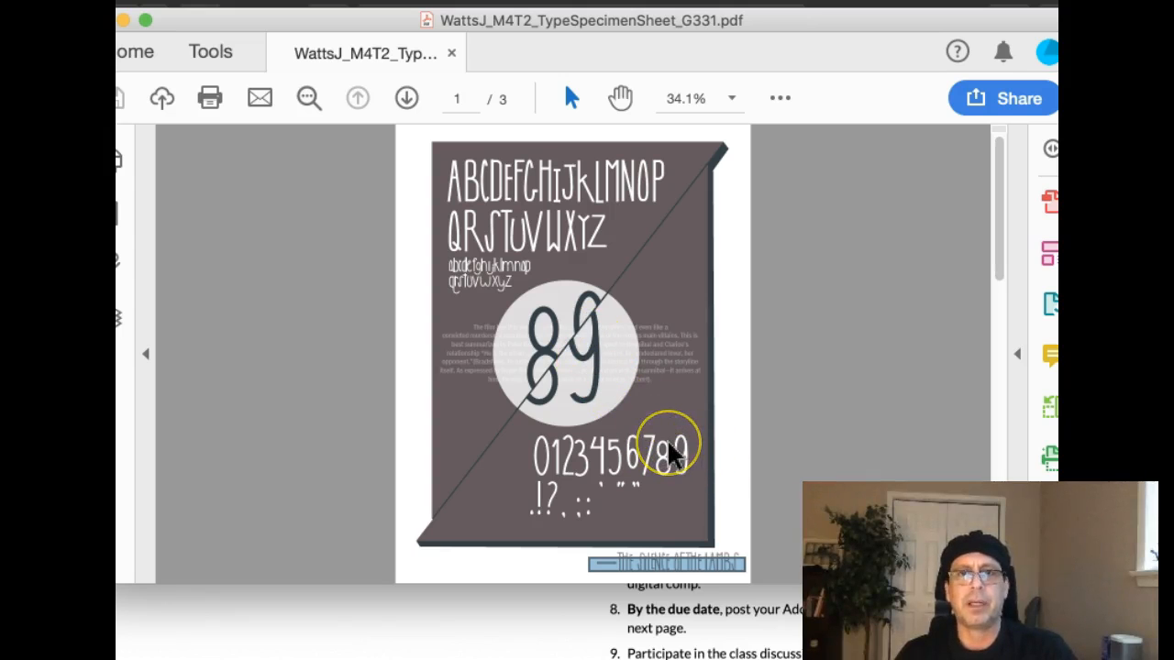
mouse_move(564, 341)
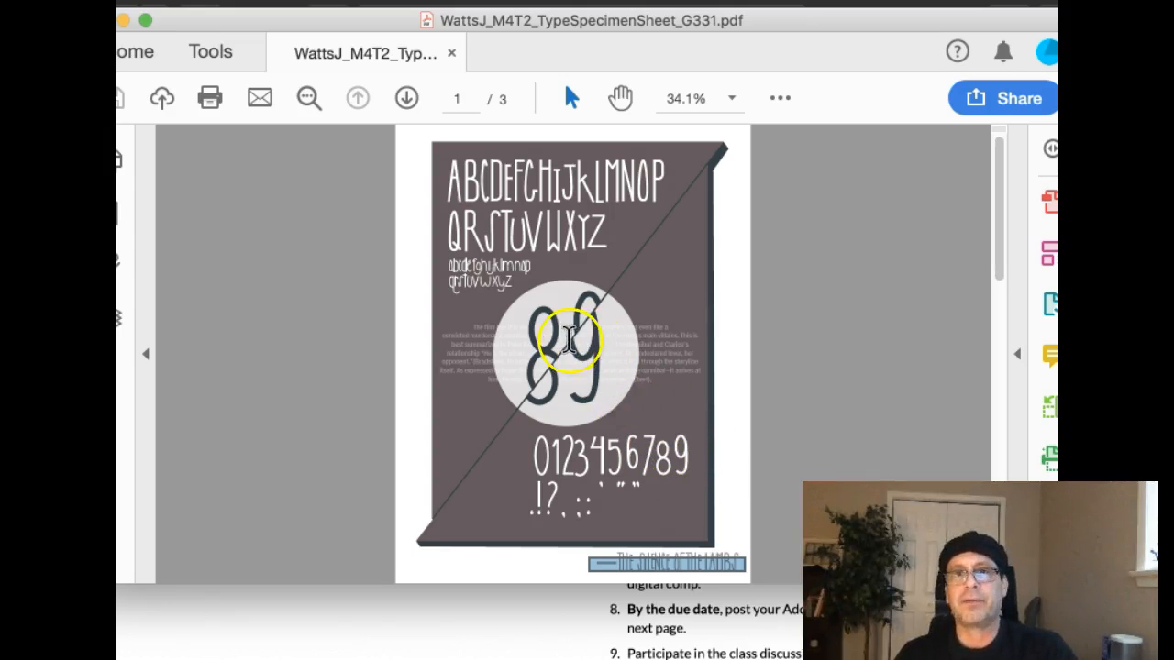
mouse_move(514, 330)
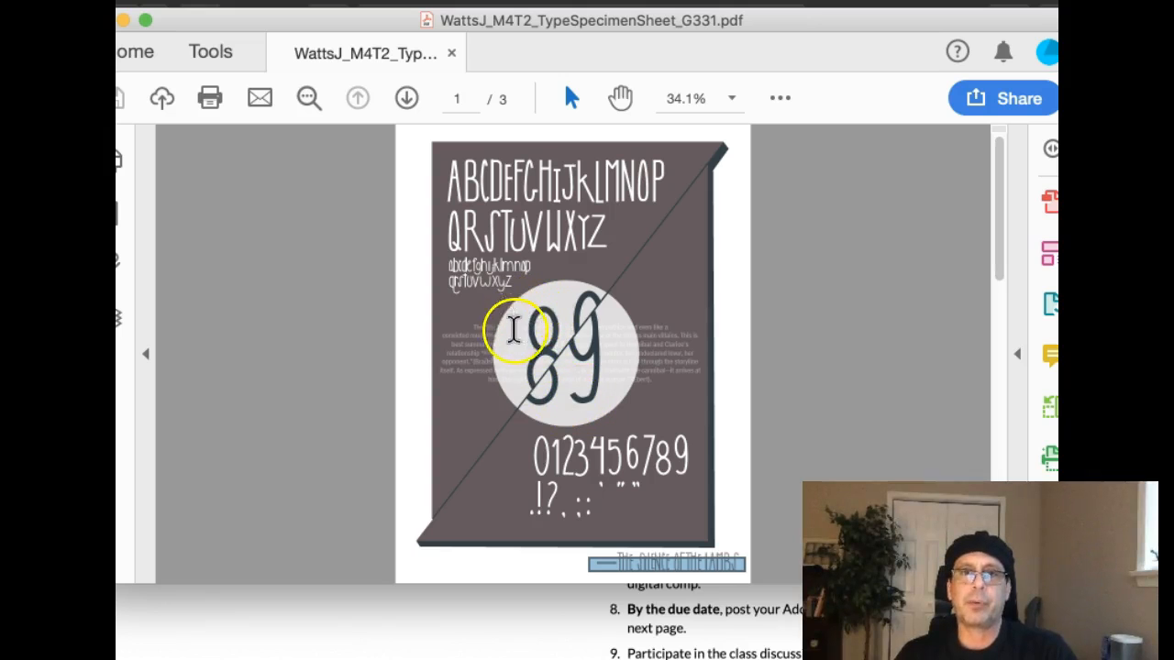
mouse_move(626, 385)
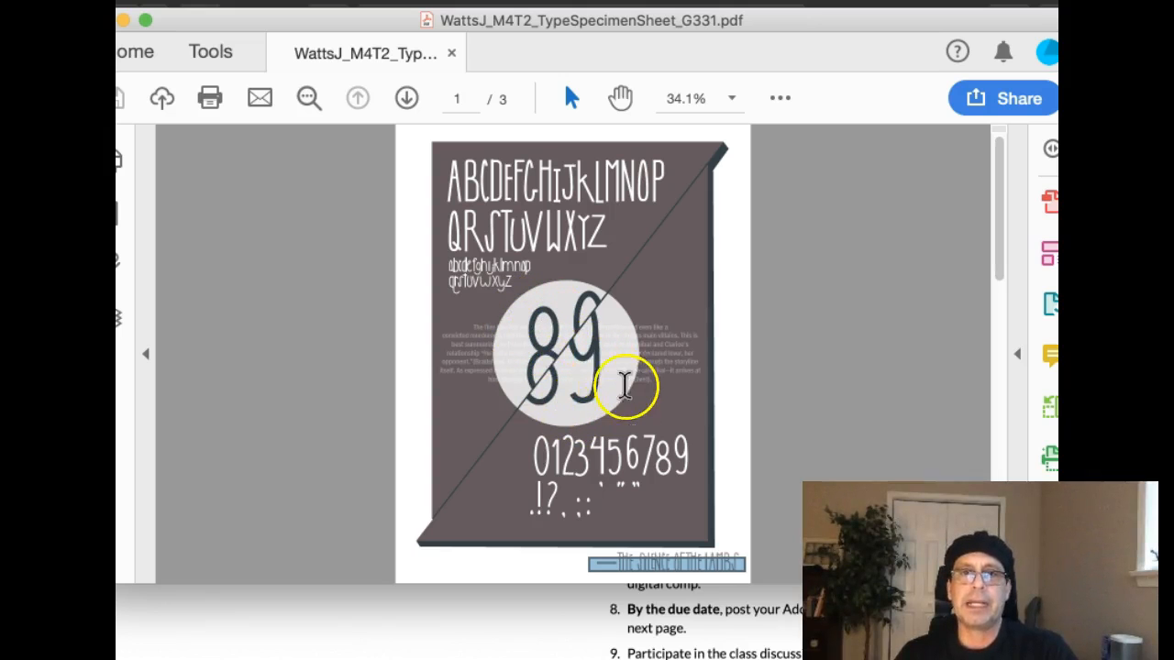
mouse_move(546, 321)
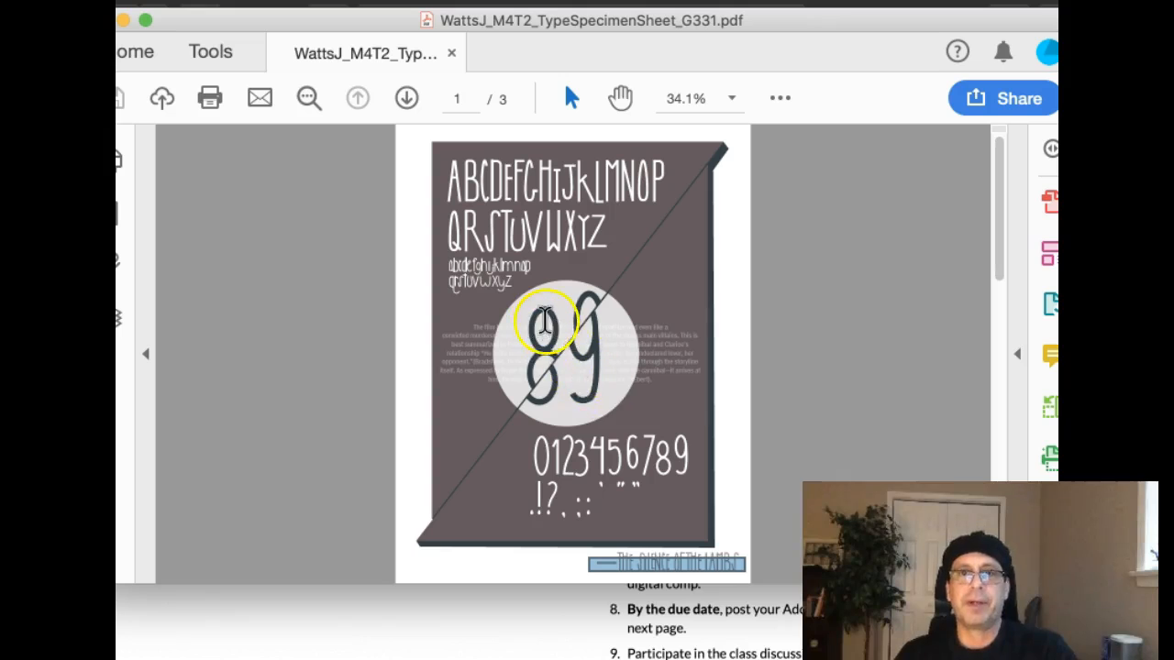
mouse_move(596, 385)
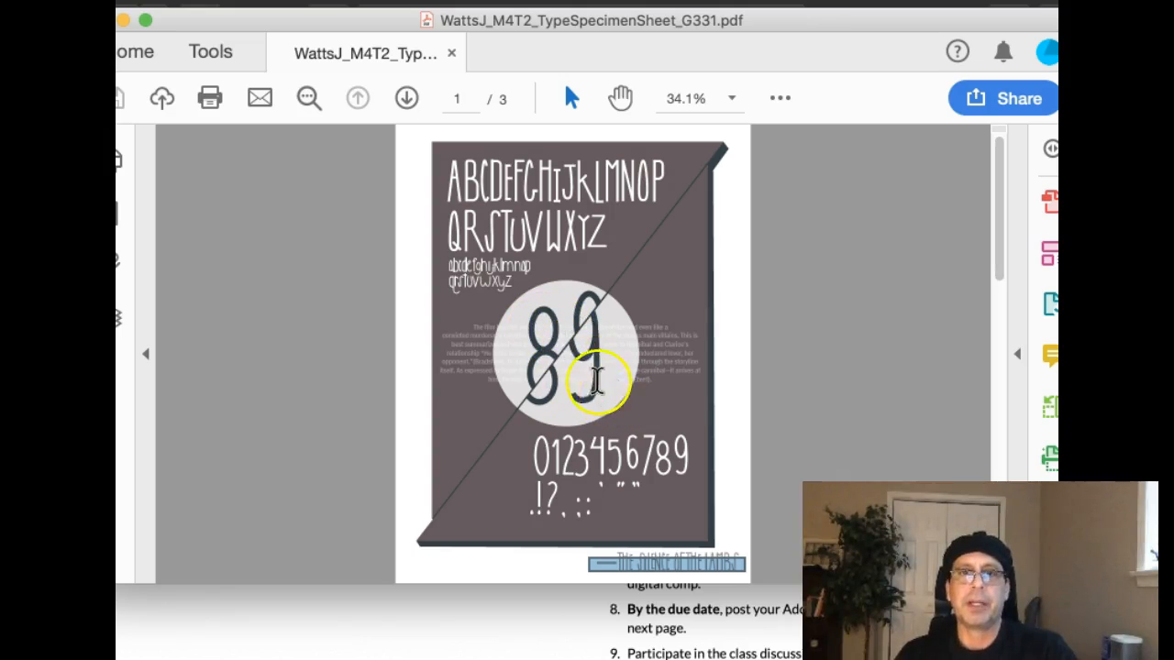
mouse_move(605, 300)
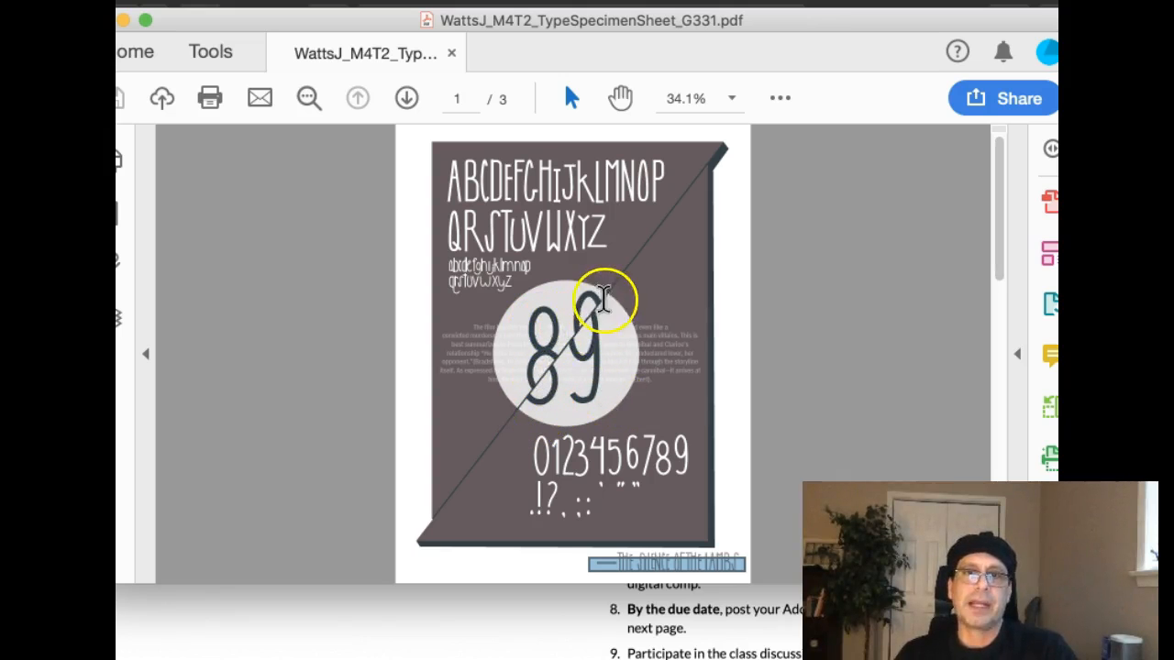
mouse_move(628, 328)
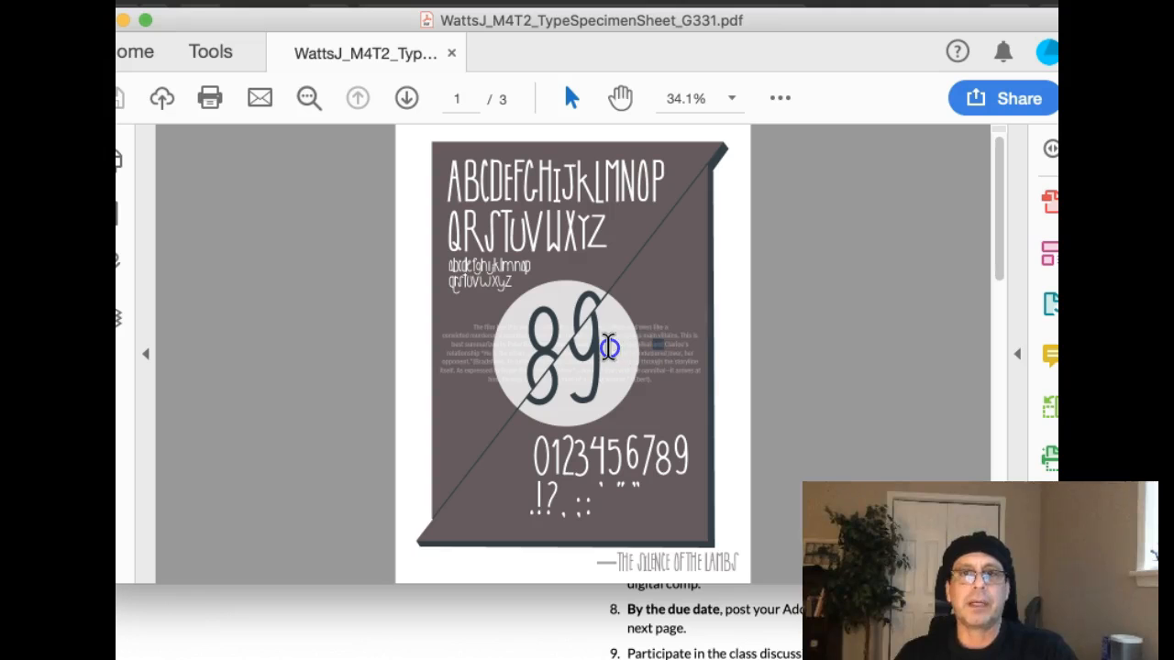
left_click_drag(610, 348, 436, 335)
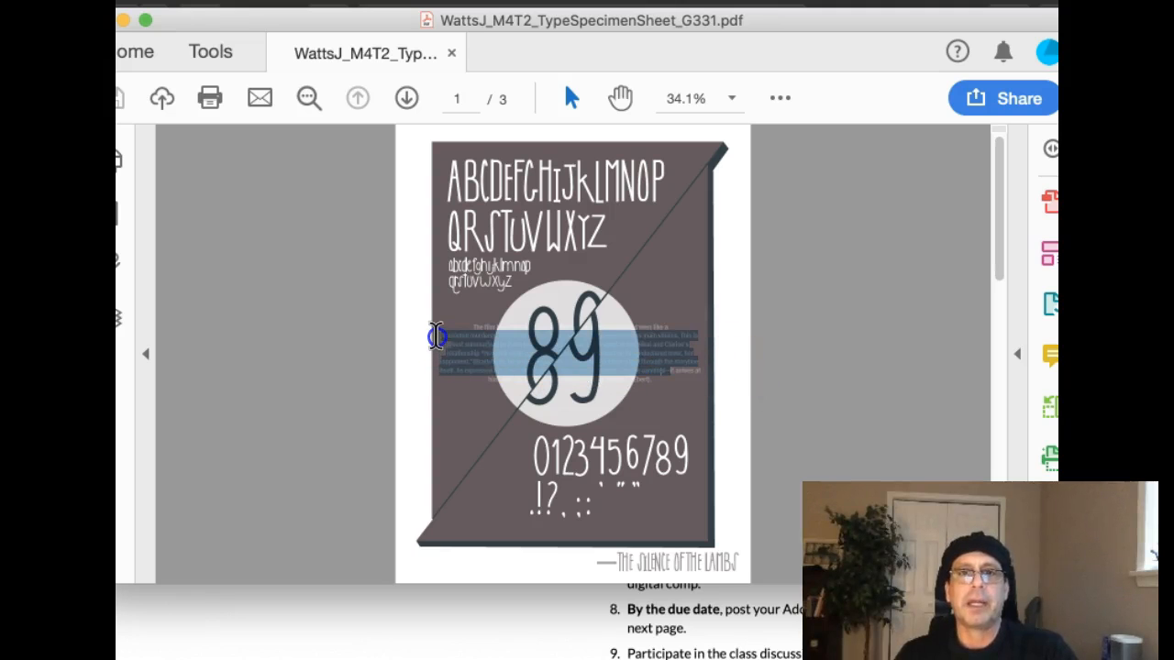
mouse_move(733, 335)
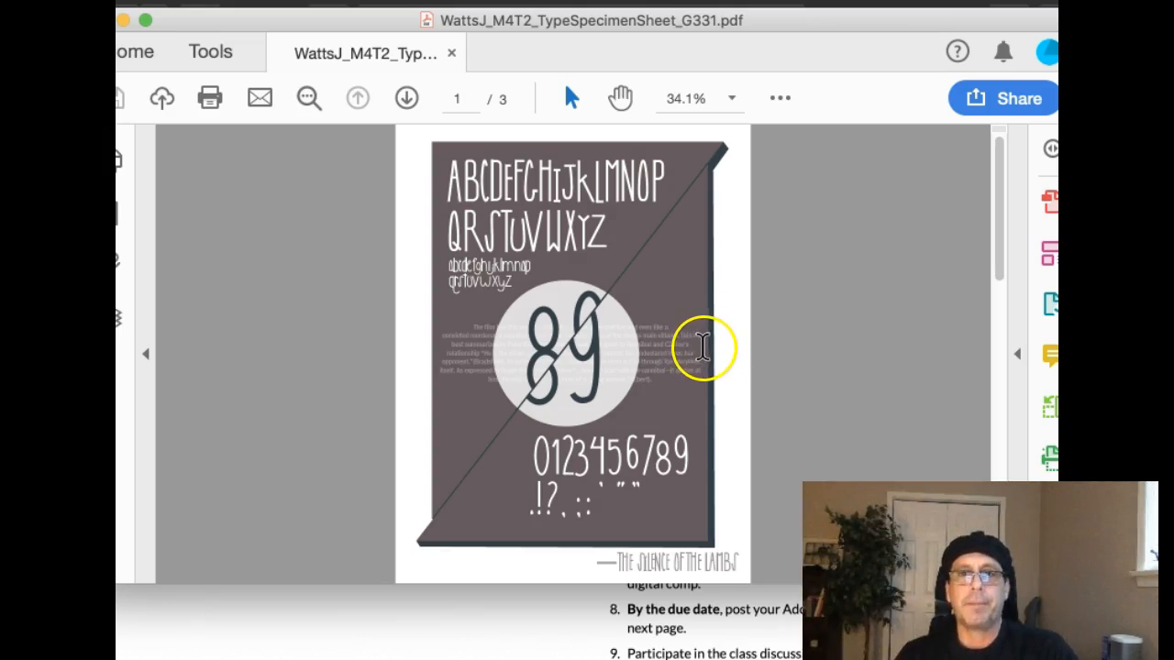
mouse_move(693, 390)
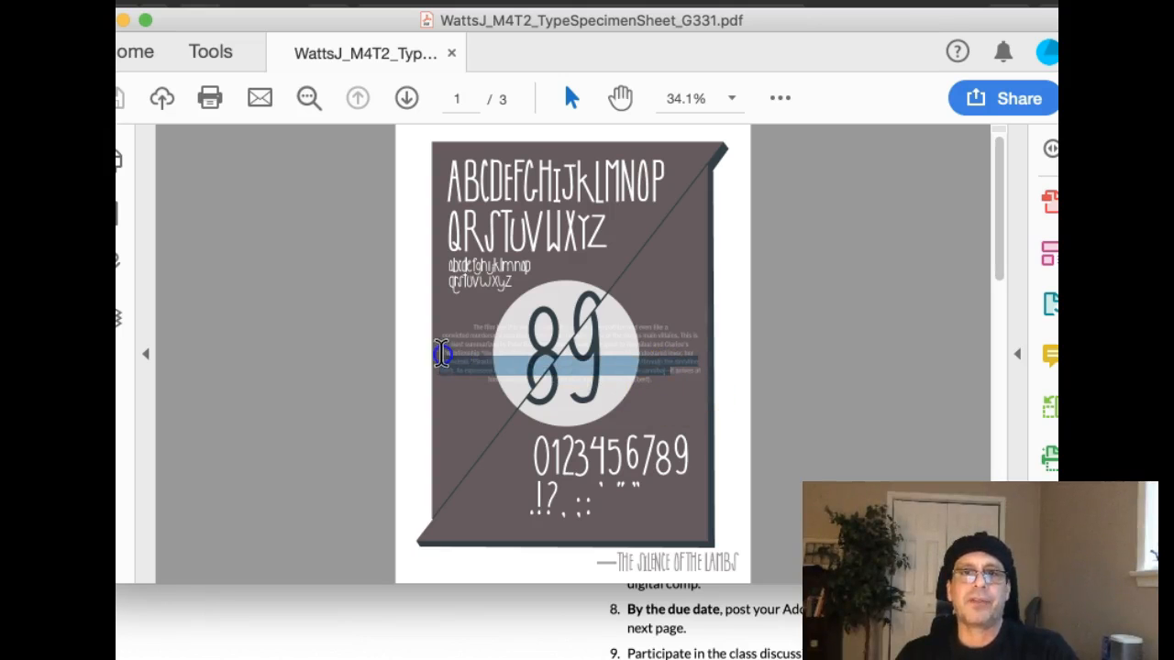
mouse_move(594, 335)
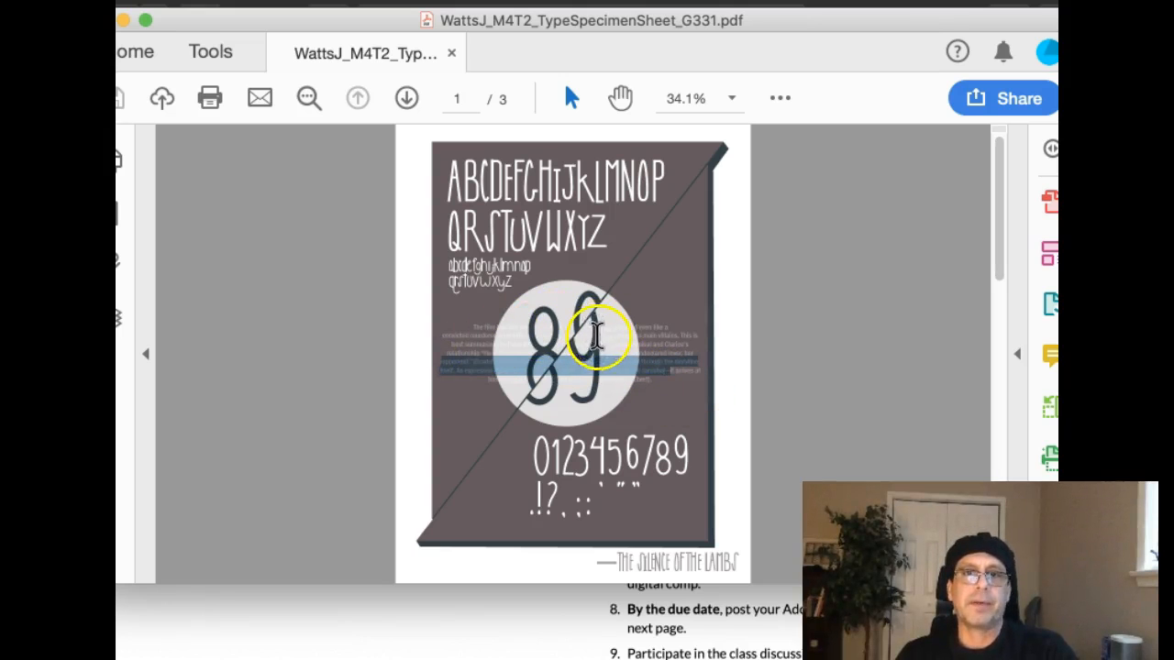
mouse_move(651, 381)
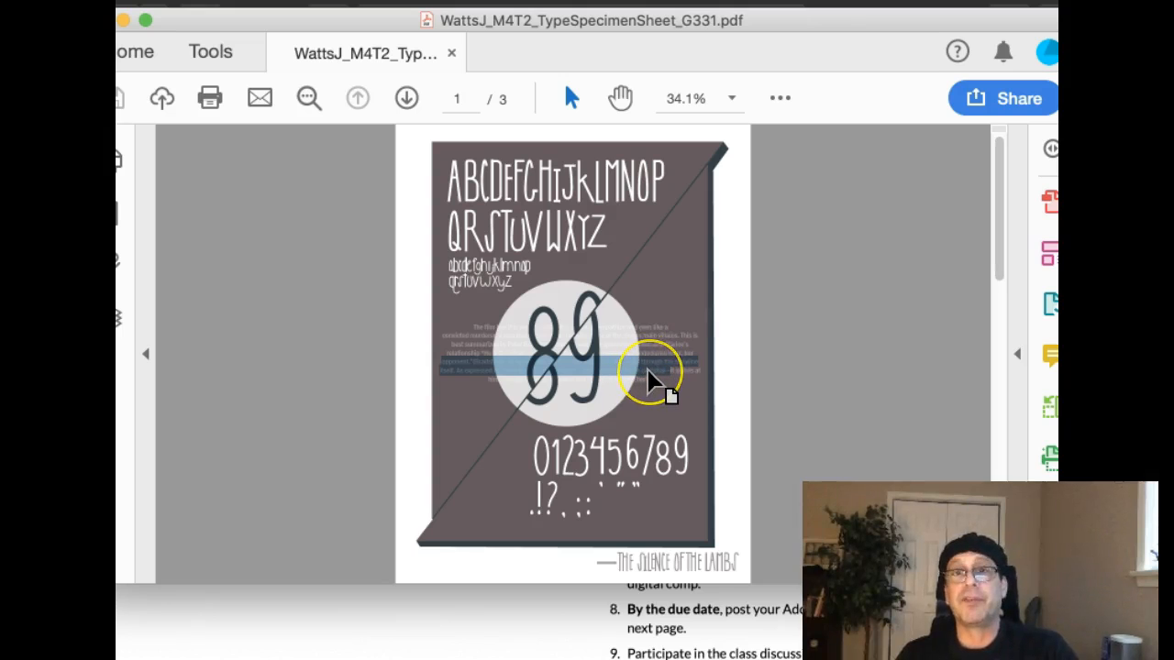
mouse_move(734, 431)
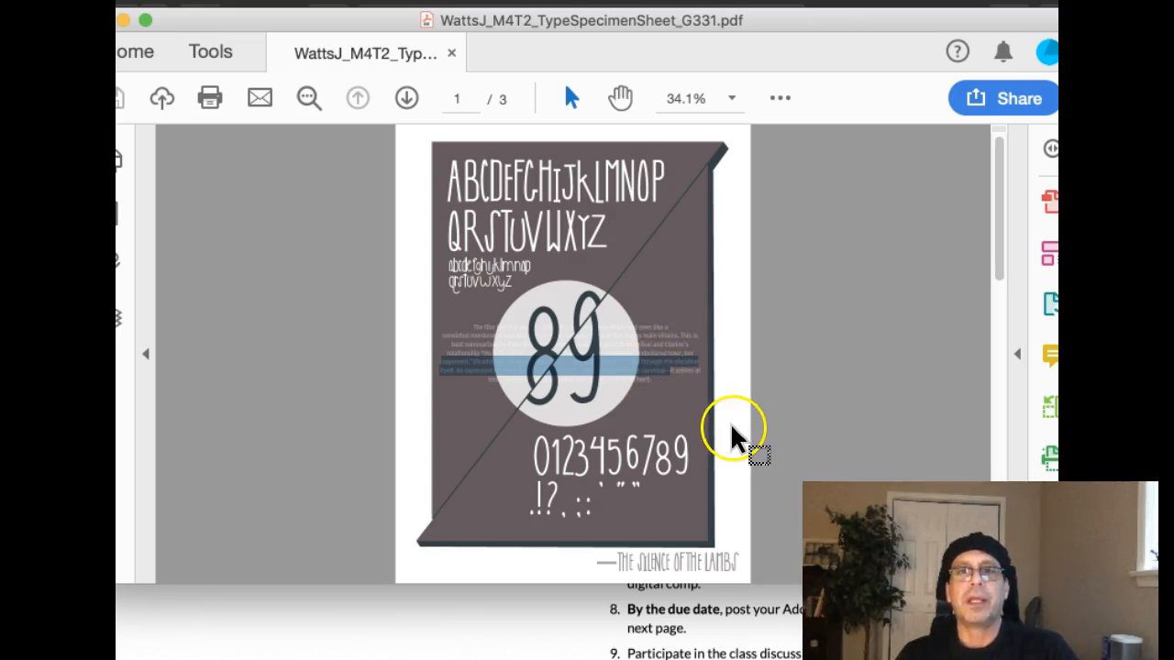
mouse_move(628, 304)
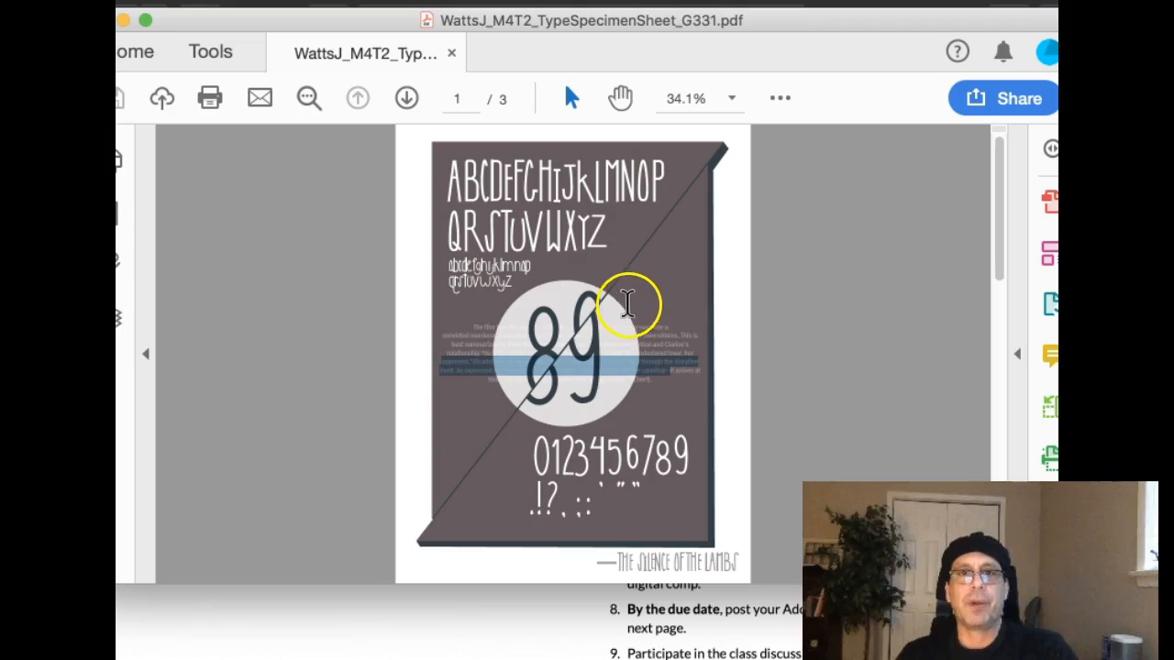
mouse_move(656, 482)
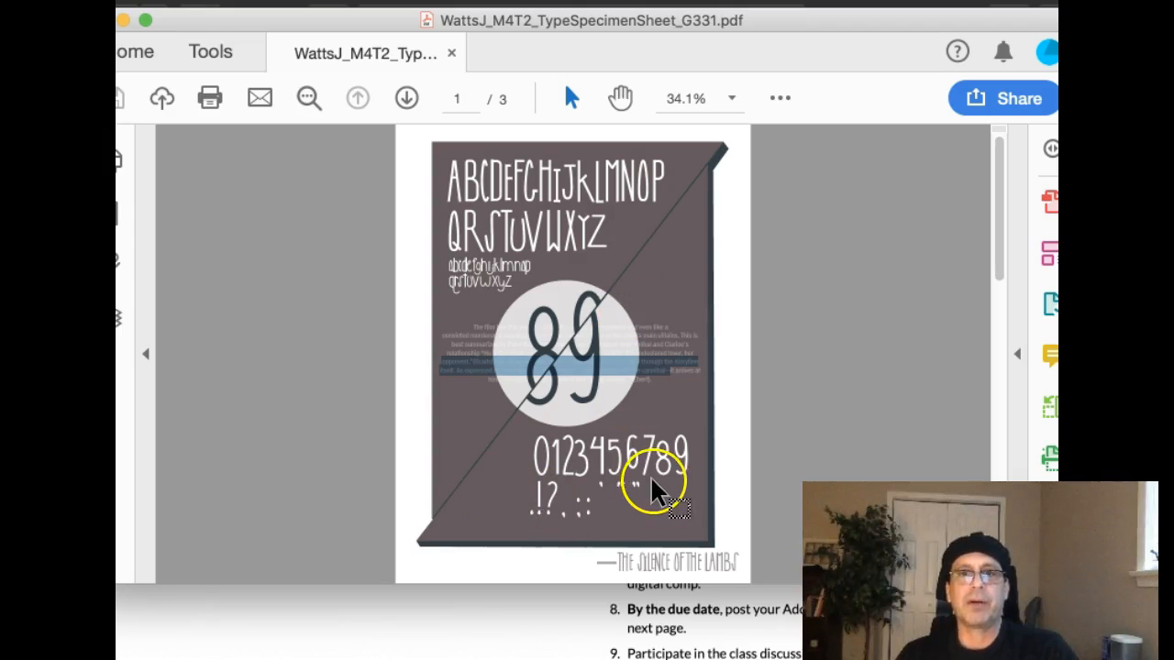
mouse_move(537, 481)
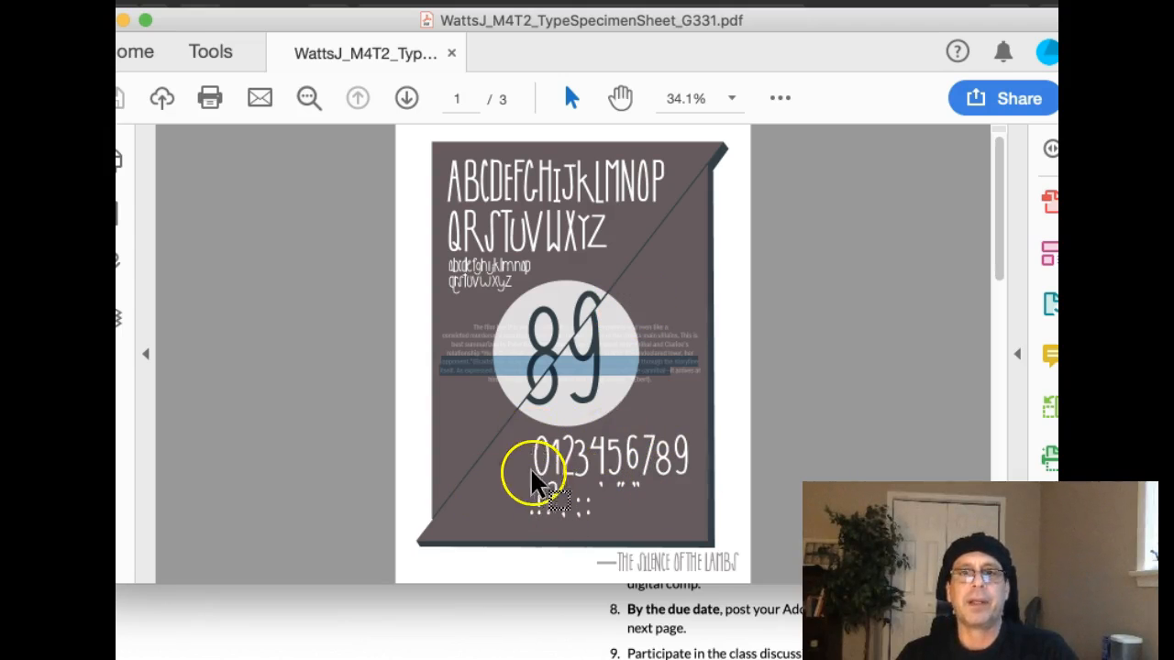
mouse_move(670, 463)
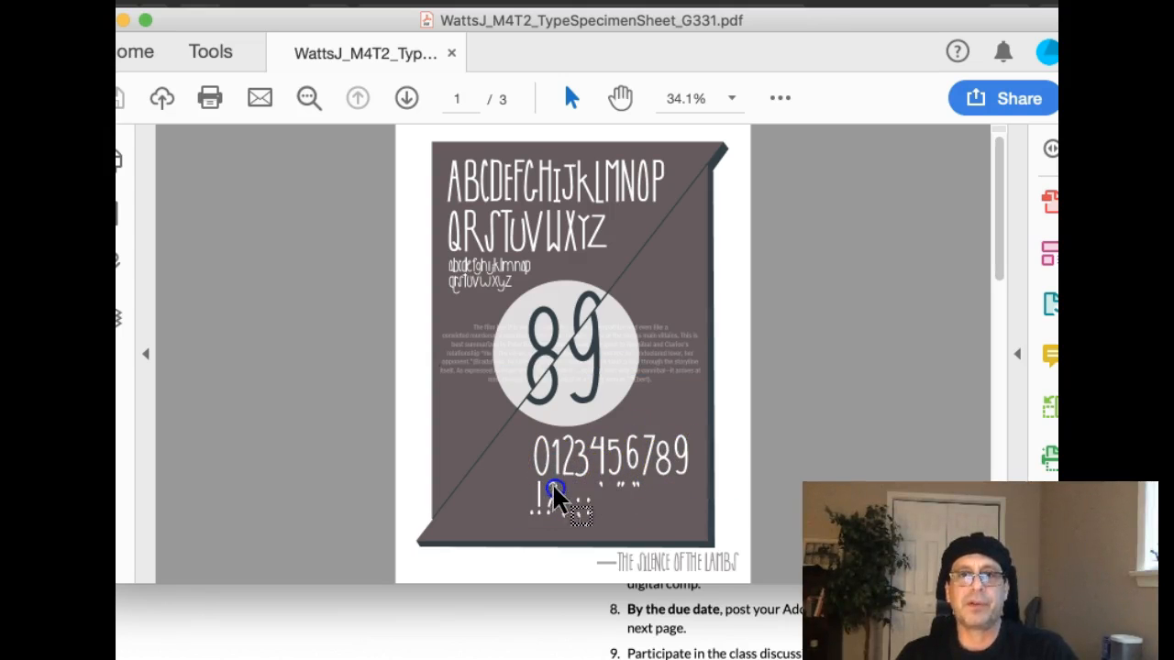
- Drag-select the punctuation row beneath the numerals on page 1
left_click_drag(555, 490, 684, 500)
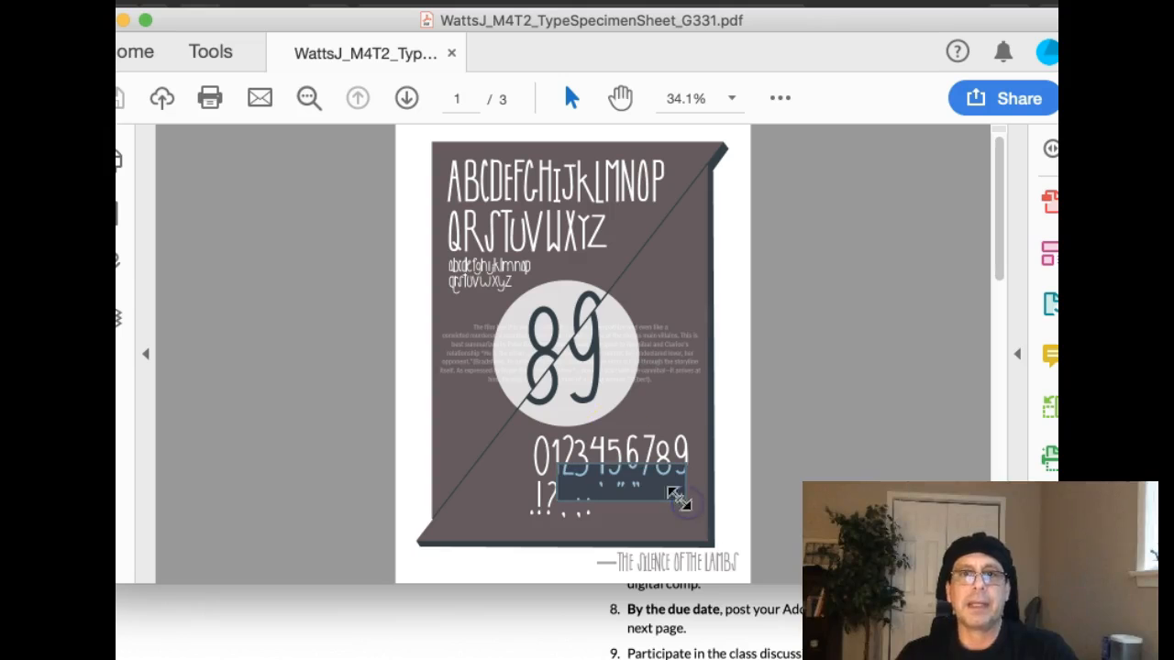
mouse_move(656, 490)
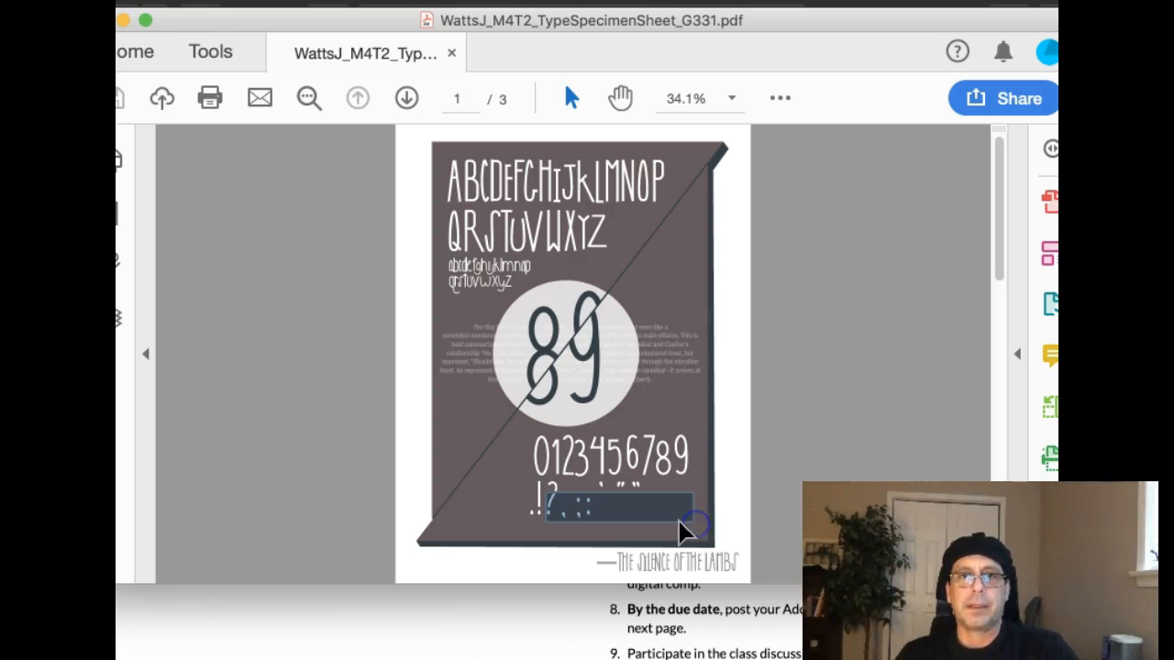
mouse_move(568, 510)
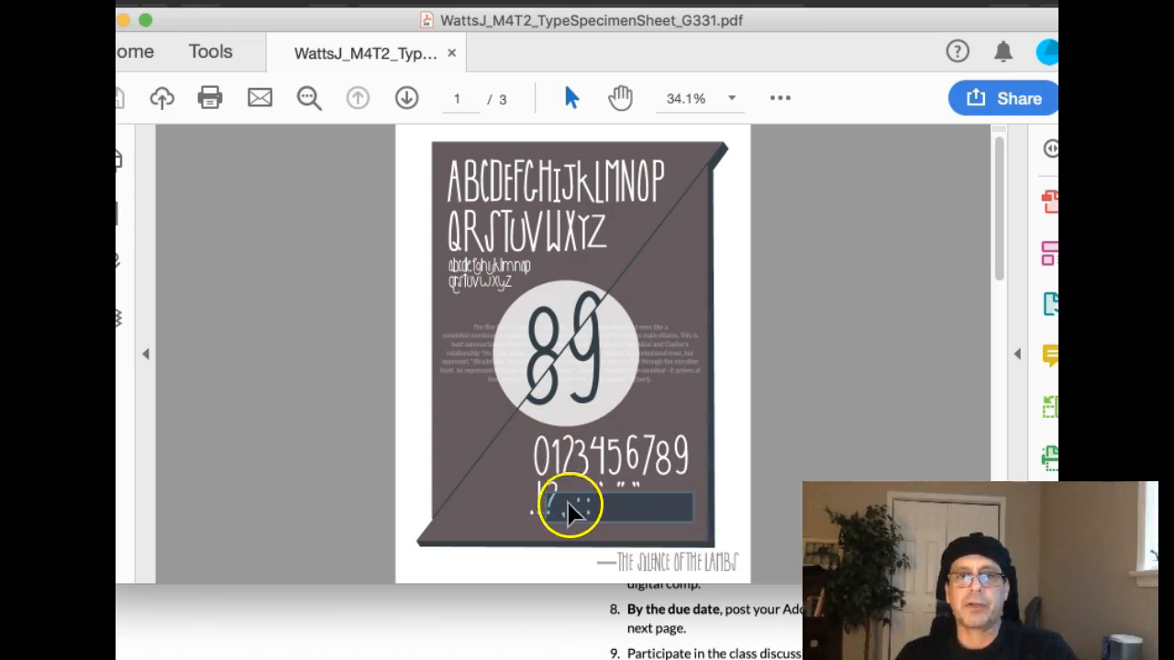
mouse_move(669, 513)
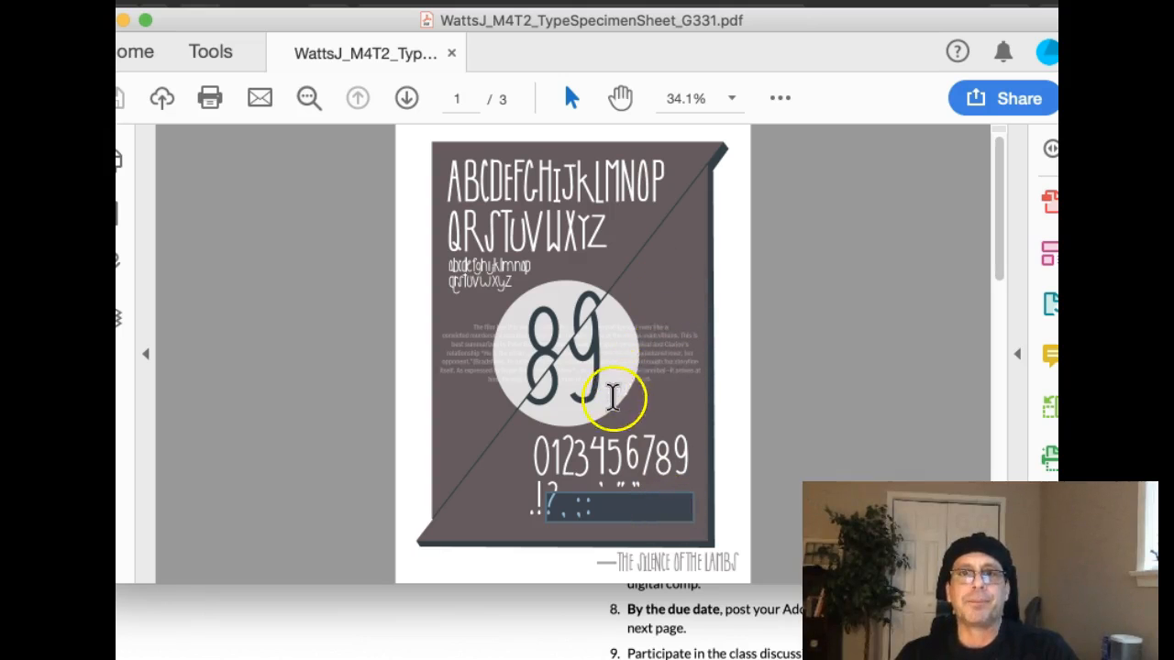
mouse_move(655, 300)
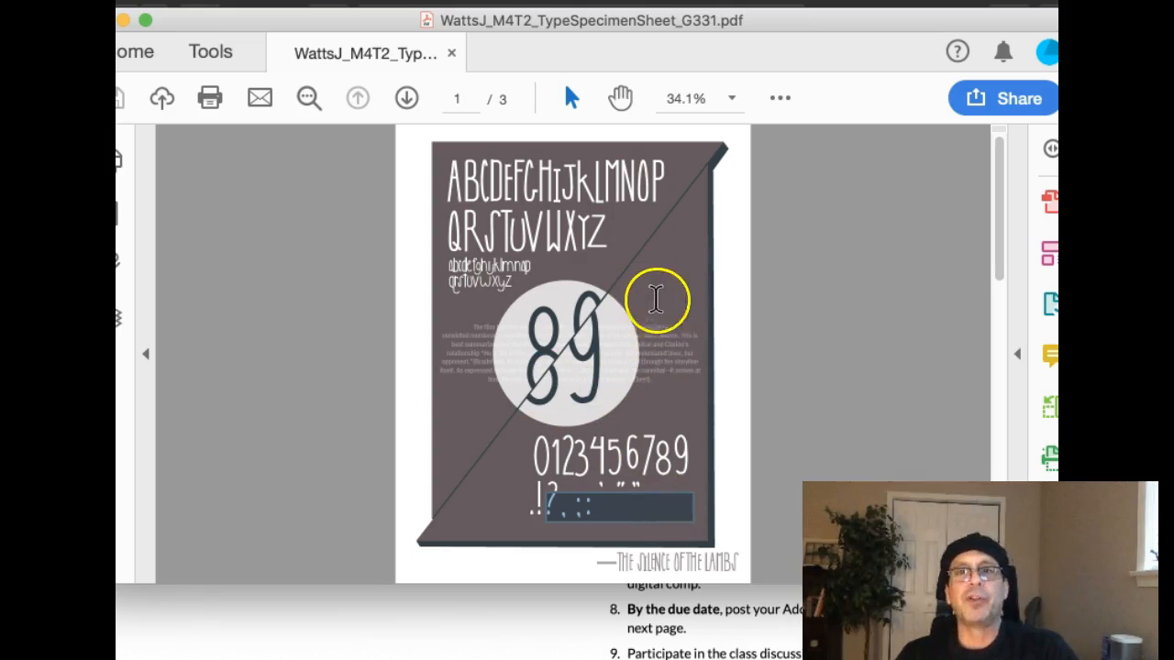
mouse_move(674, 394)
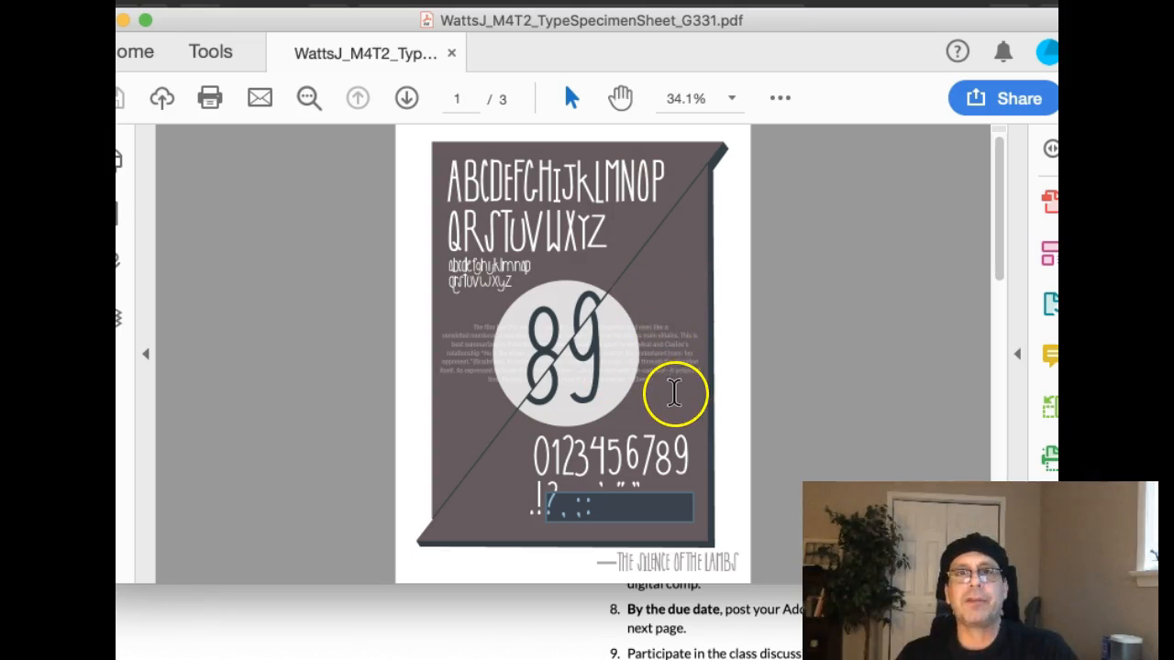
mouse_move(672, 328)
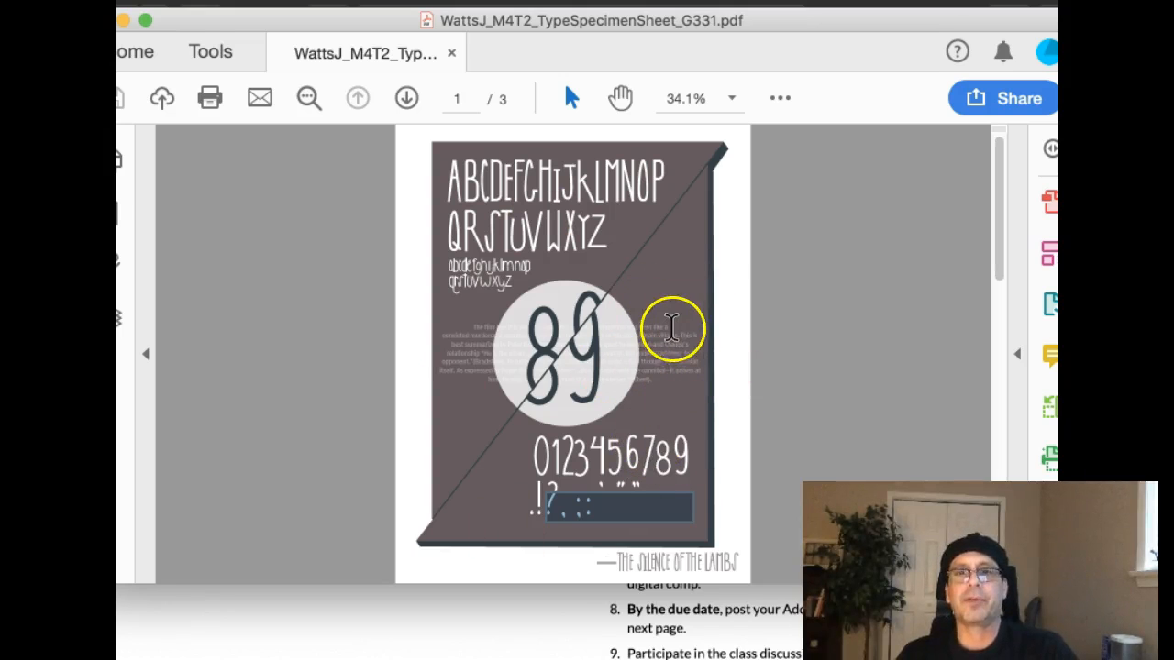
mouse_move(670, 326)
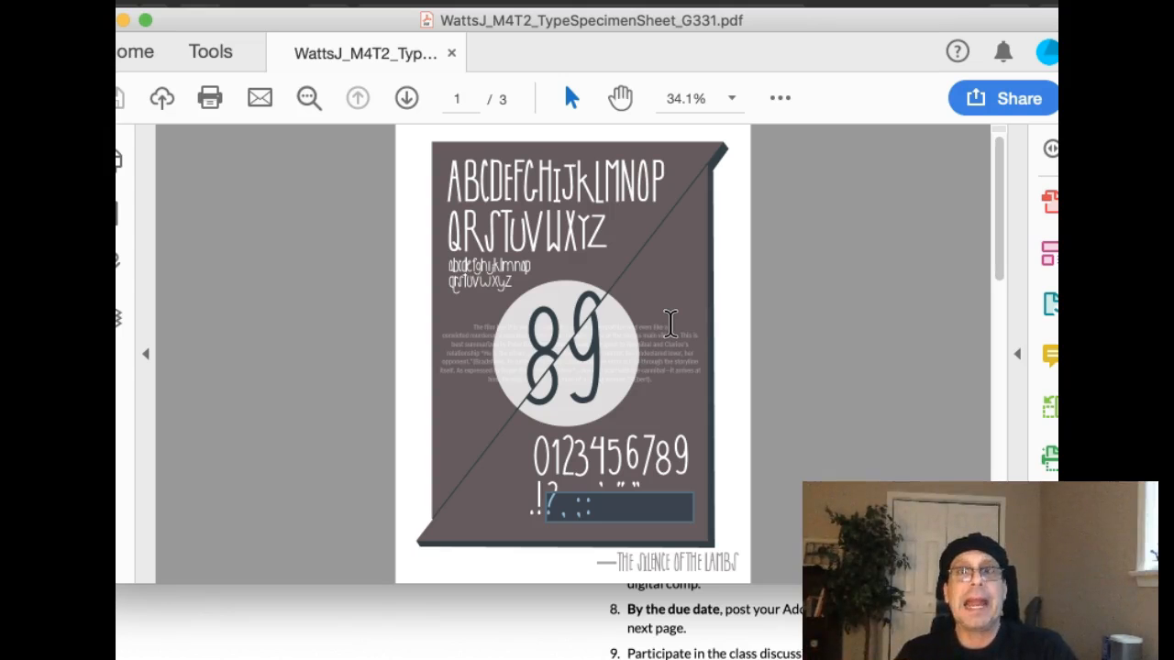
mouse_move(665, 175)
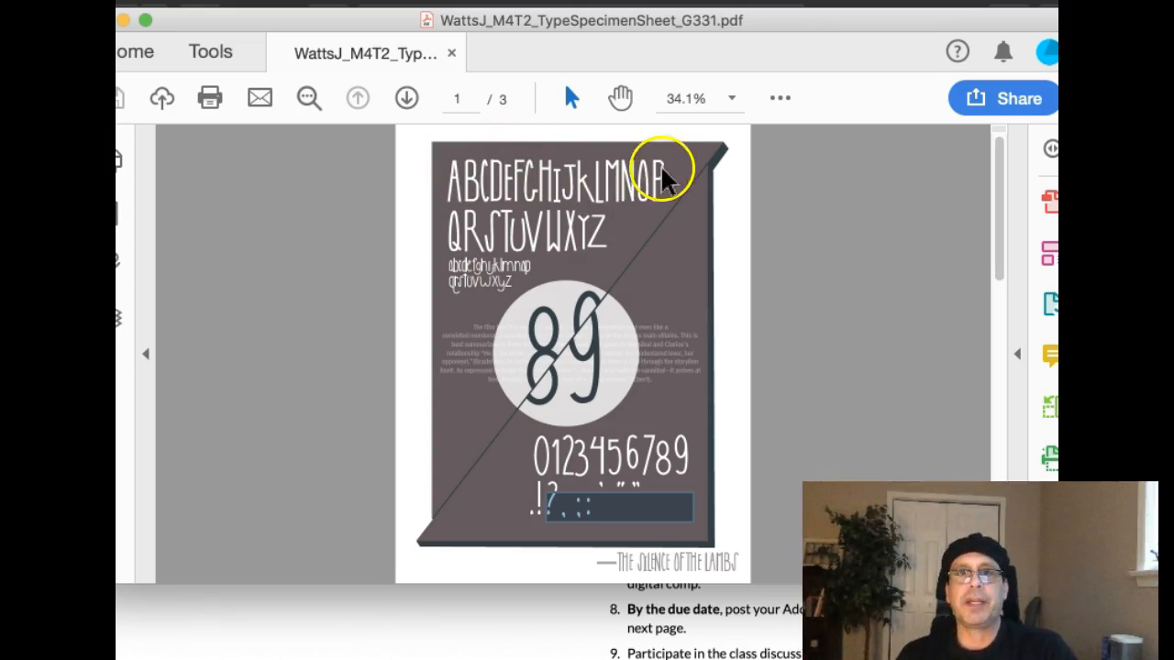
mouse_move(624, 477)
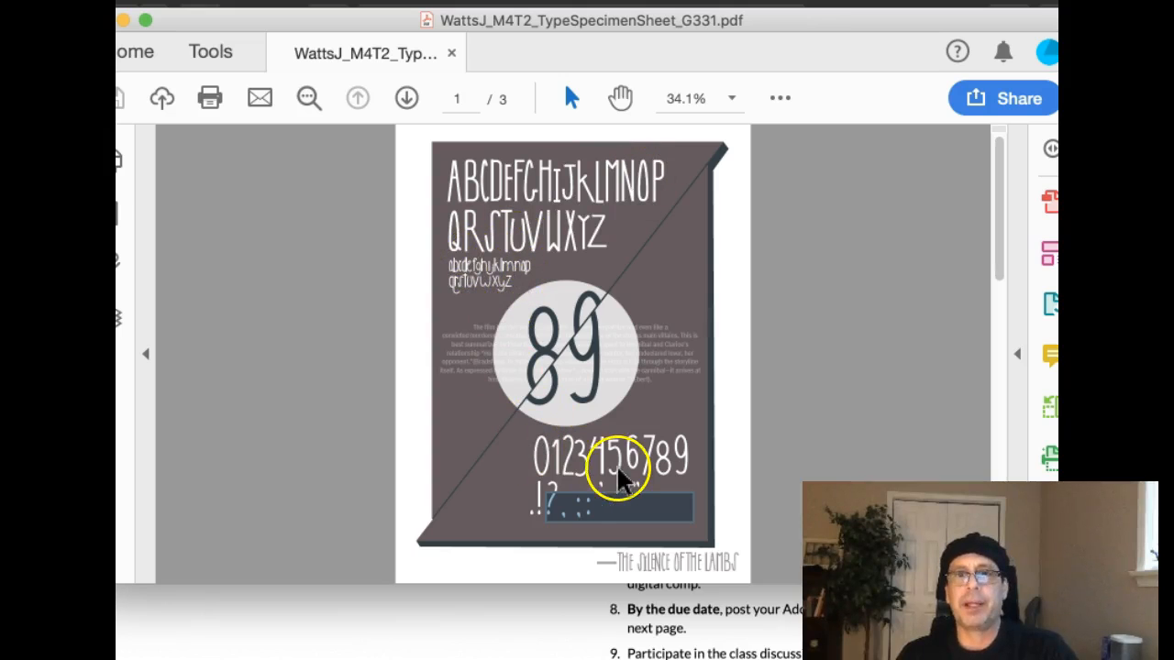
mouse_move(643, 431)
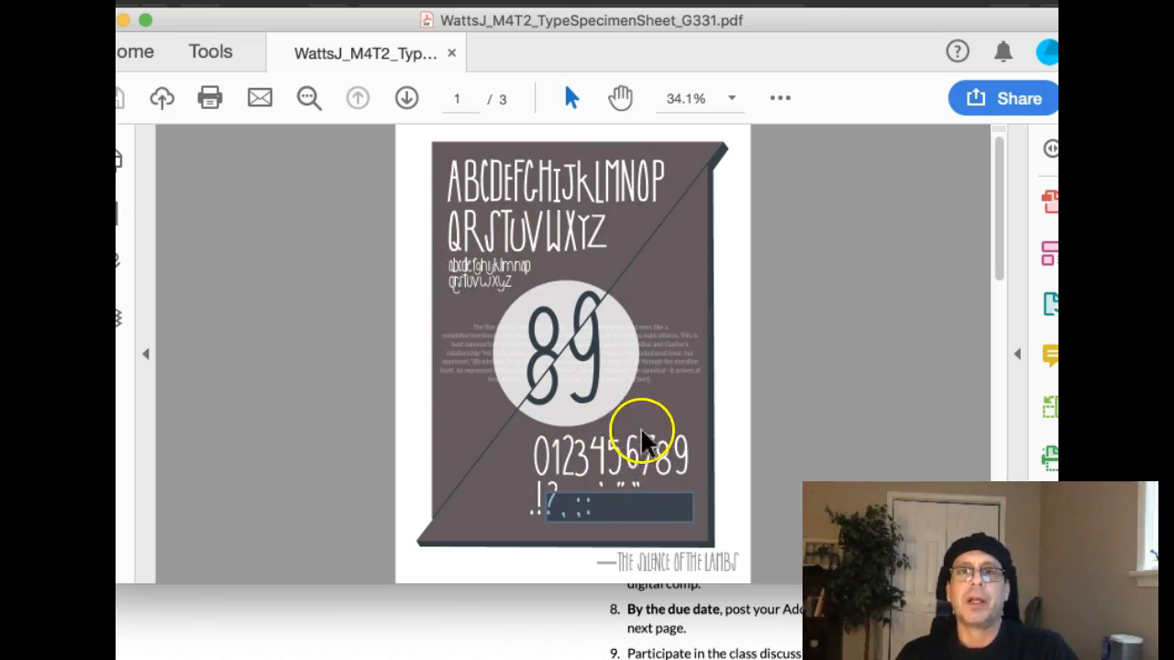
mouse_move(472, 224)
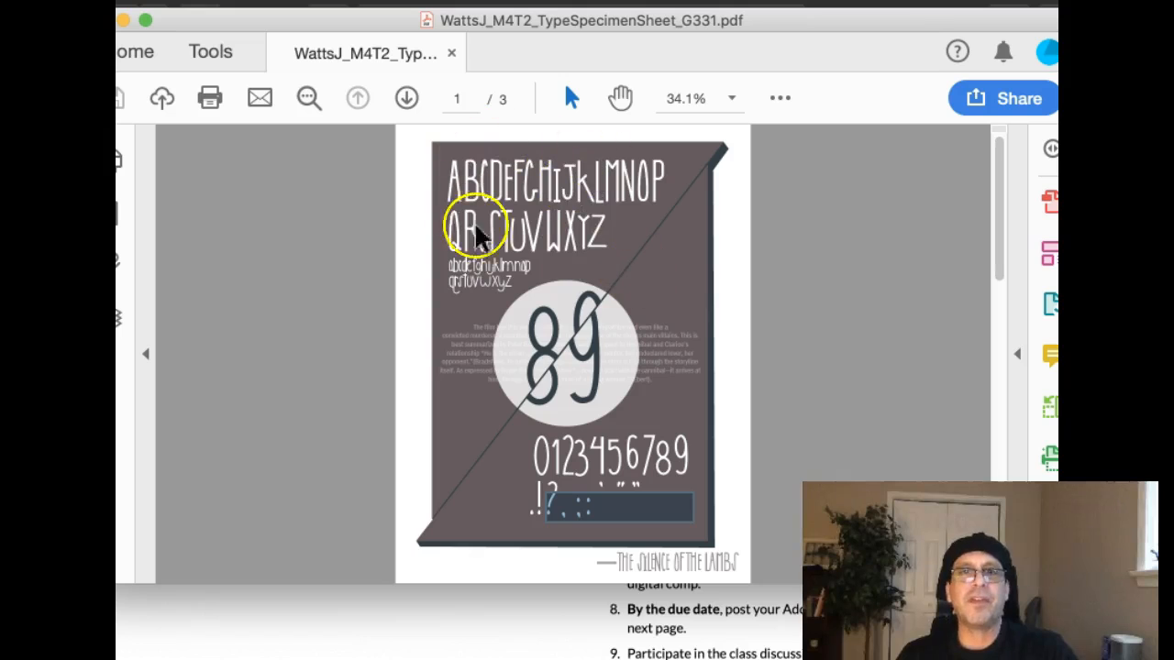
mouse_move(532, 394)
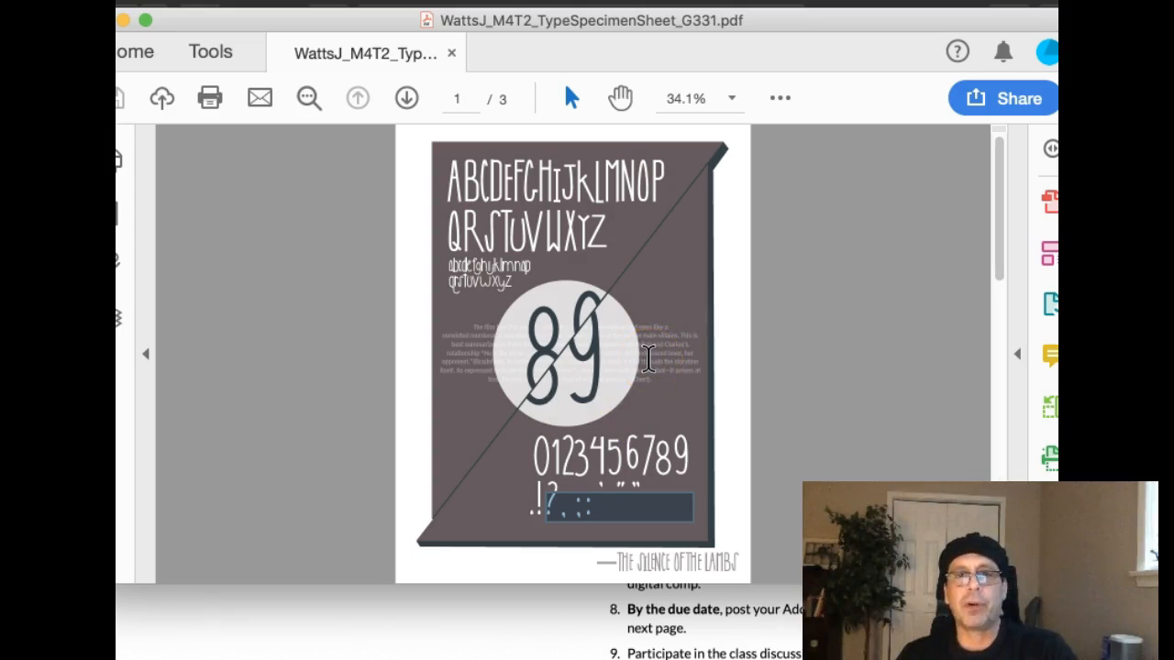
mouse_move(459, 220)
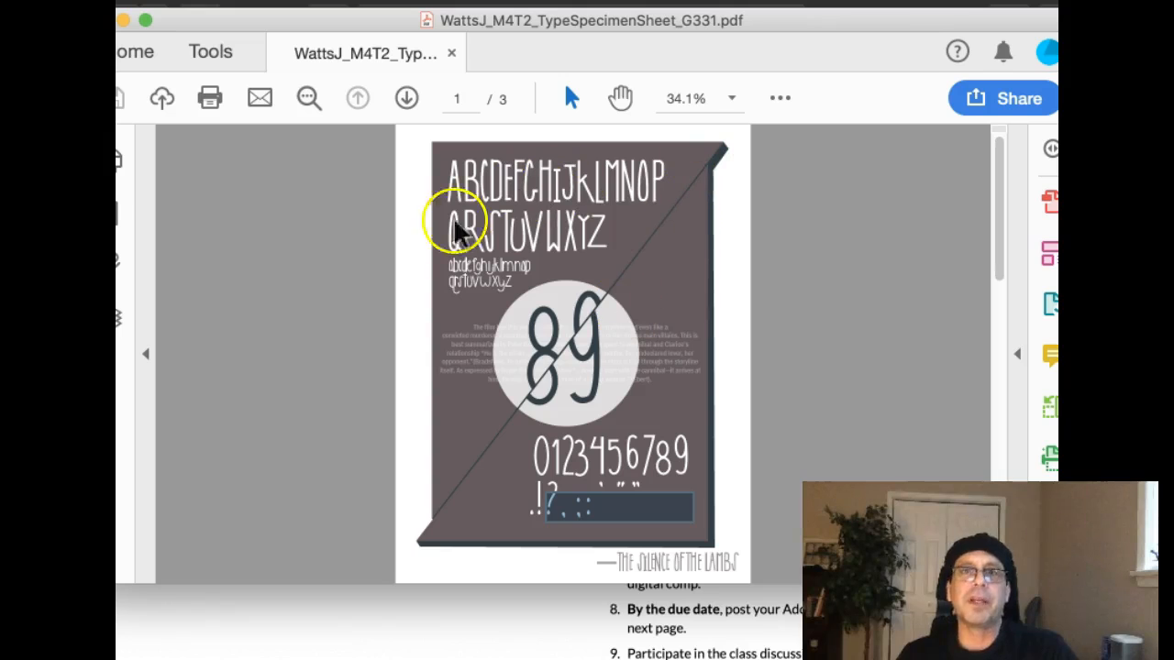
mouse_move(629, 417)
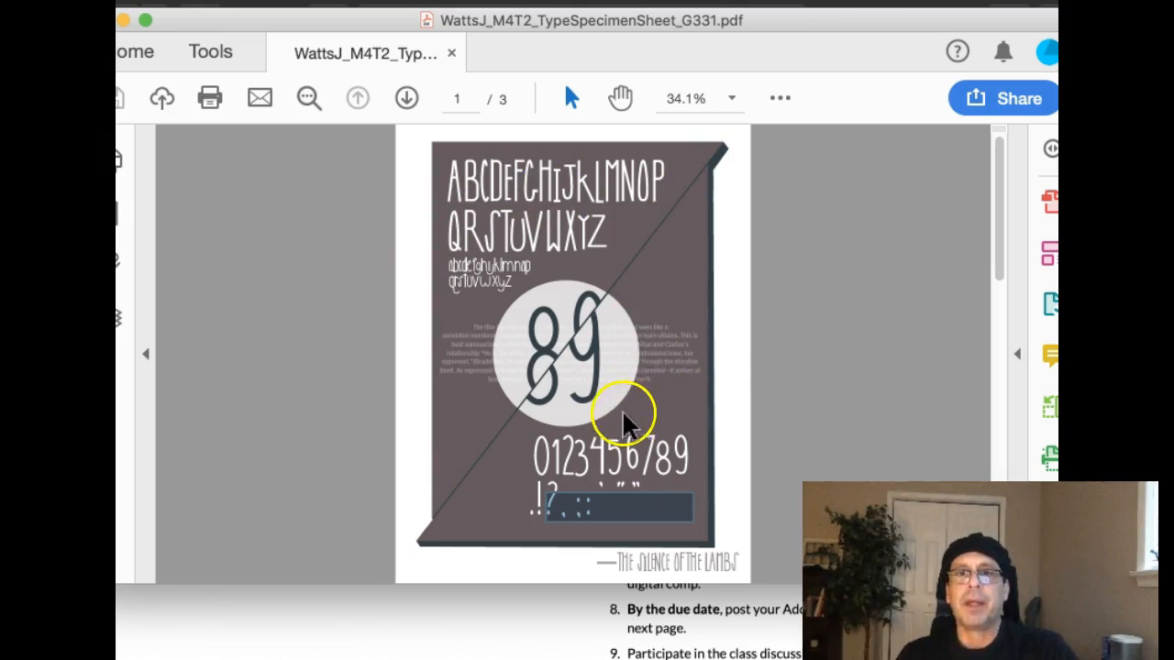
mouse_move(629, 349)
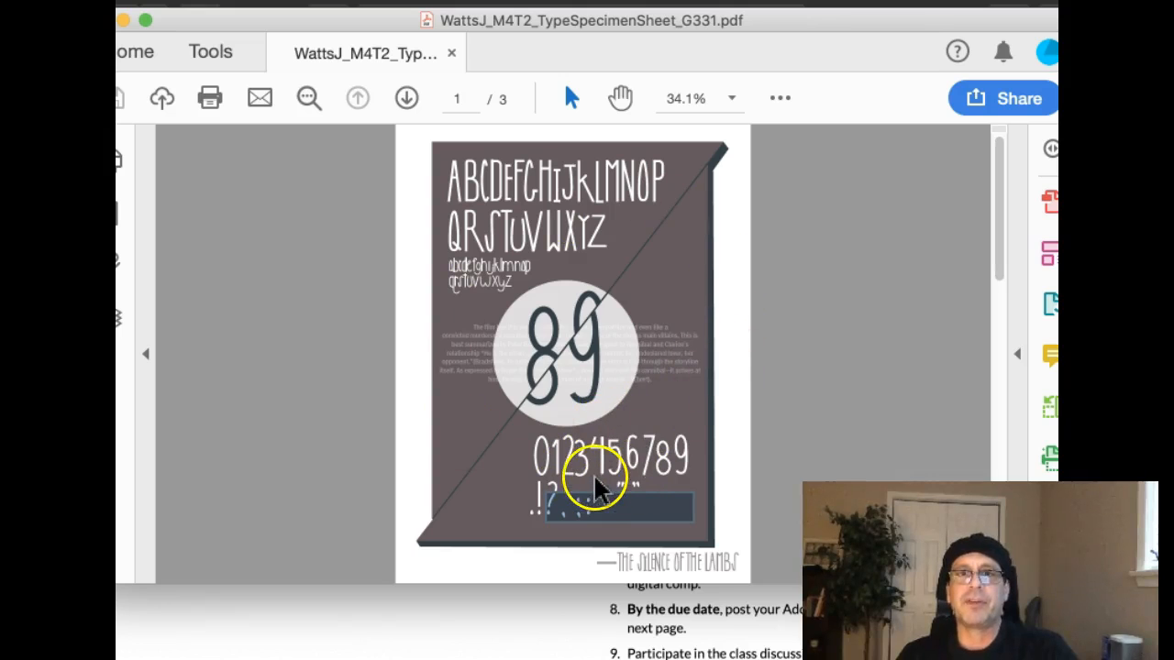
mouse_move(730, 473)
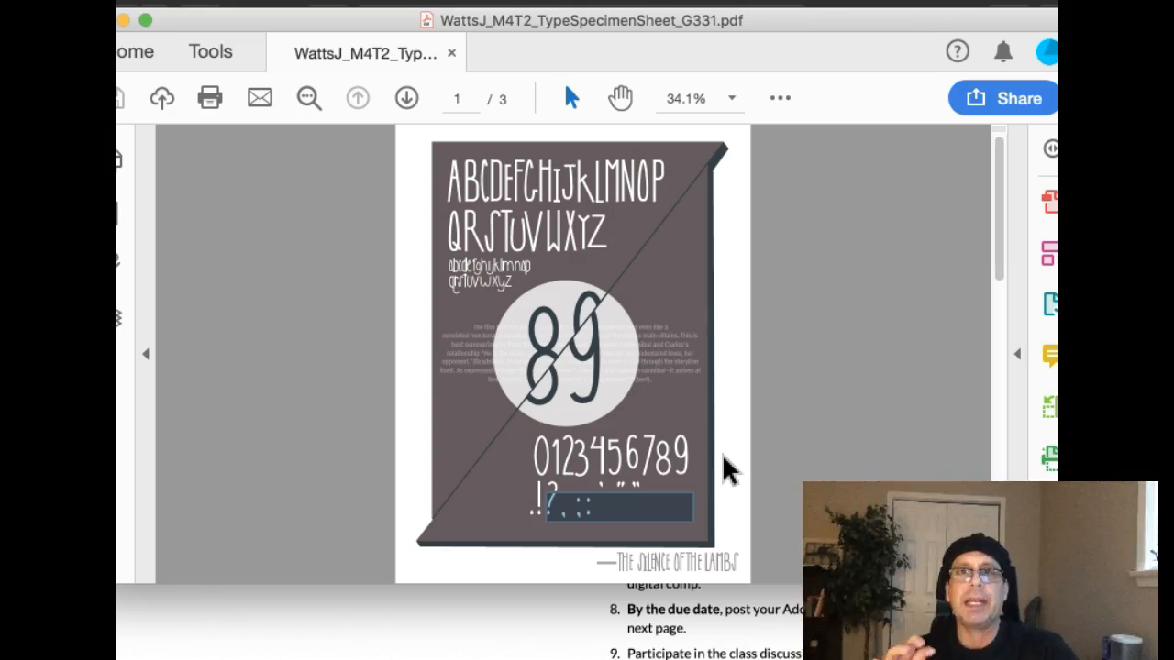
mouse_move(665, 400)
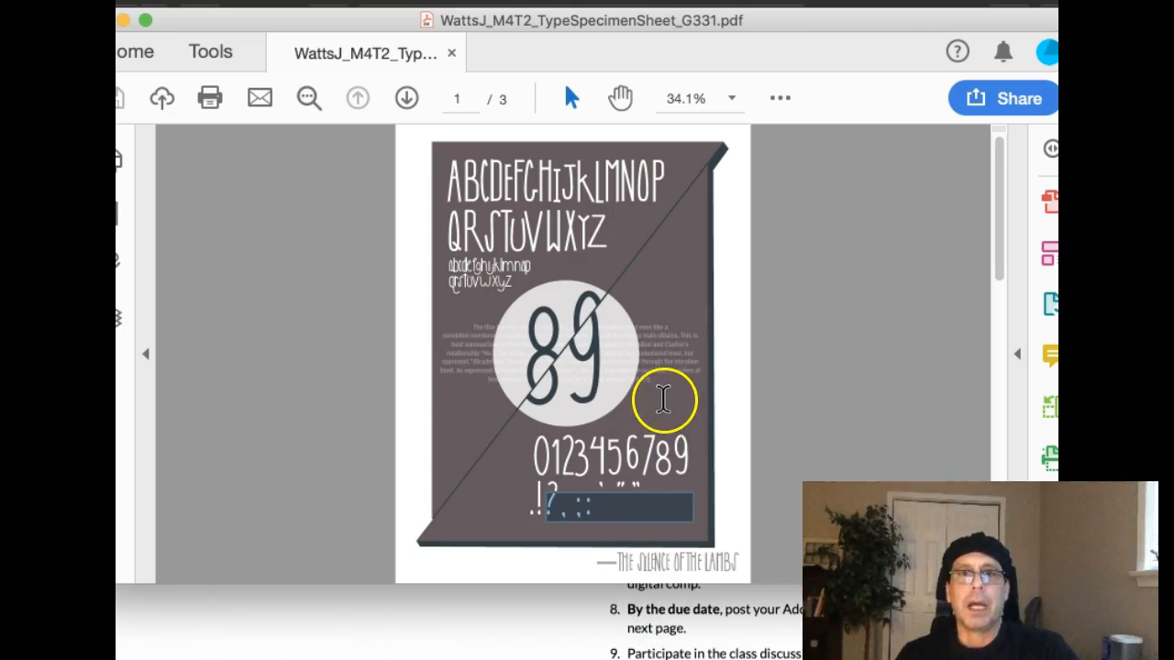
scroll("up", 3)
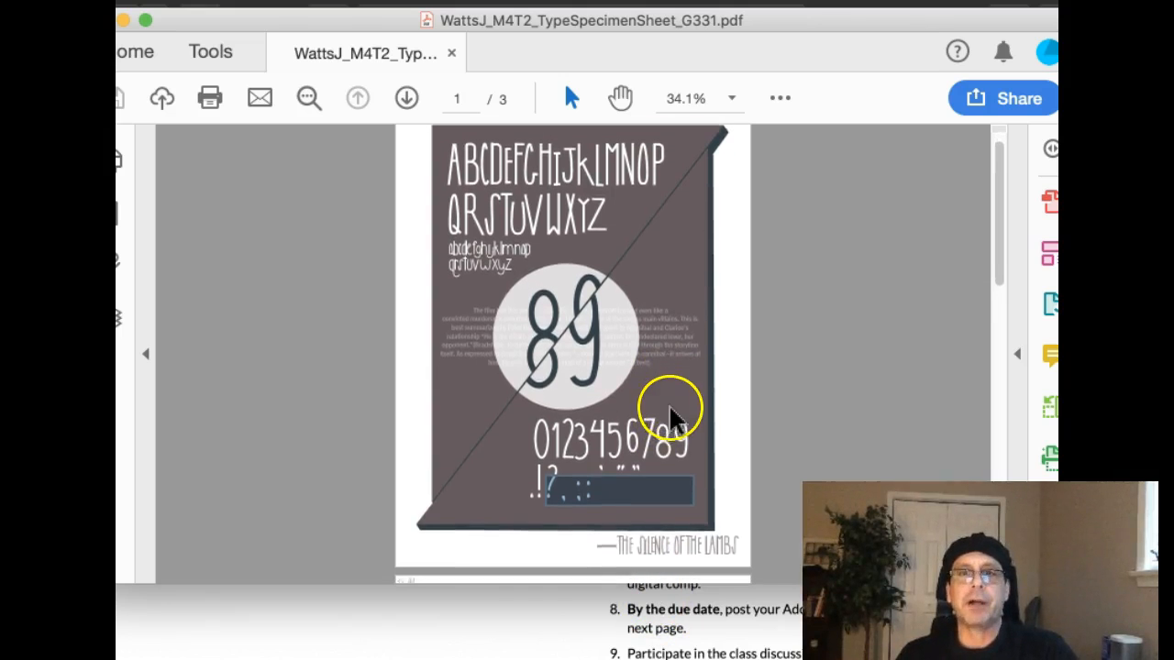
scroll("up", 3)
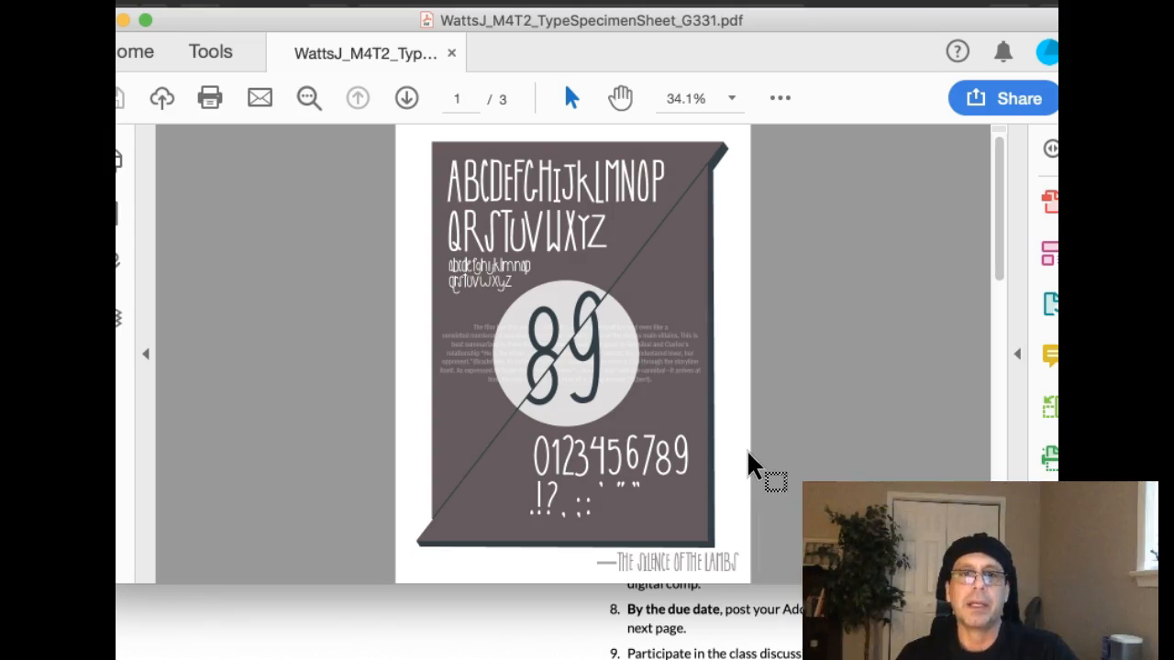
mouse_move(729, 458)
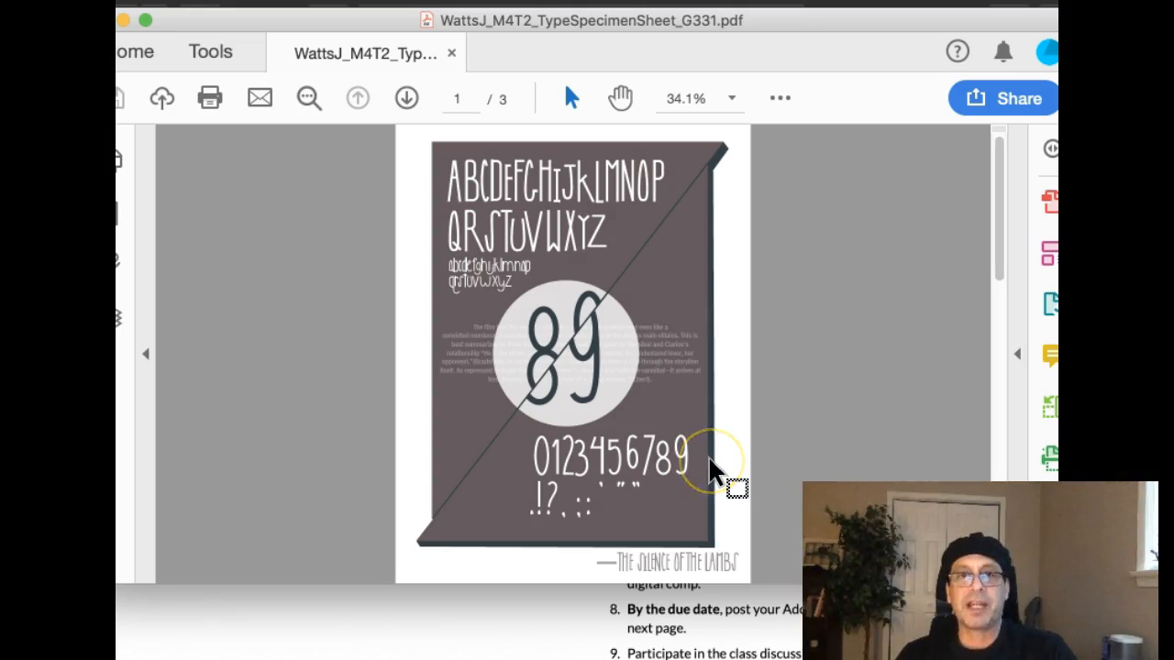
mouse_move(660, 473)
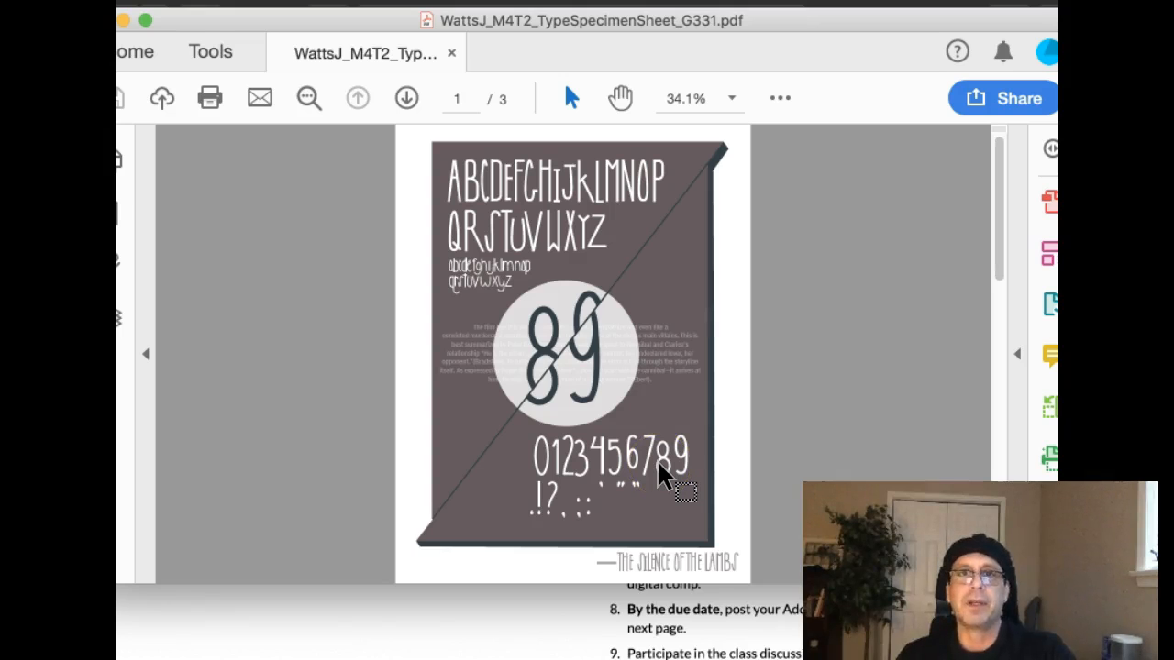
mouse_move(427, 528)
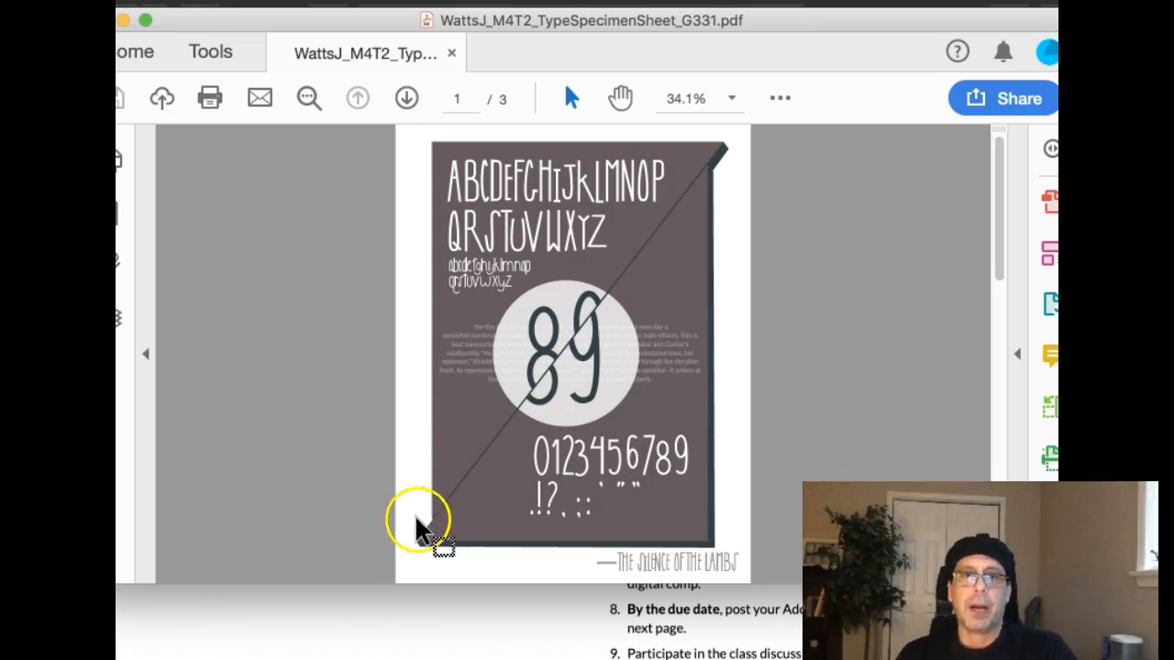
mouse_move(690, 383)
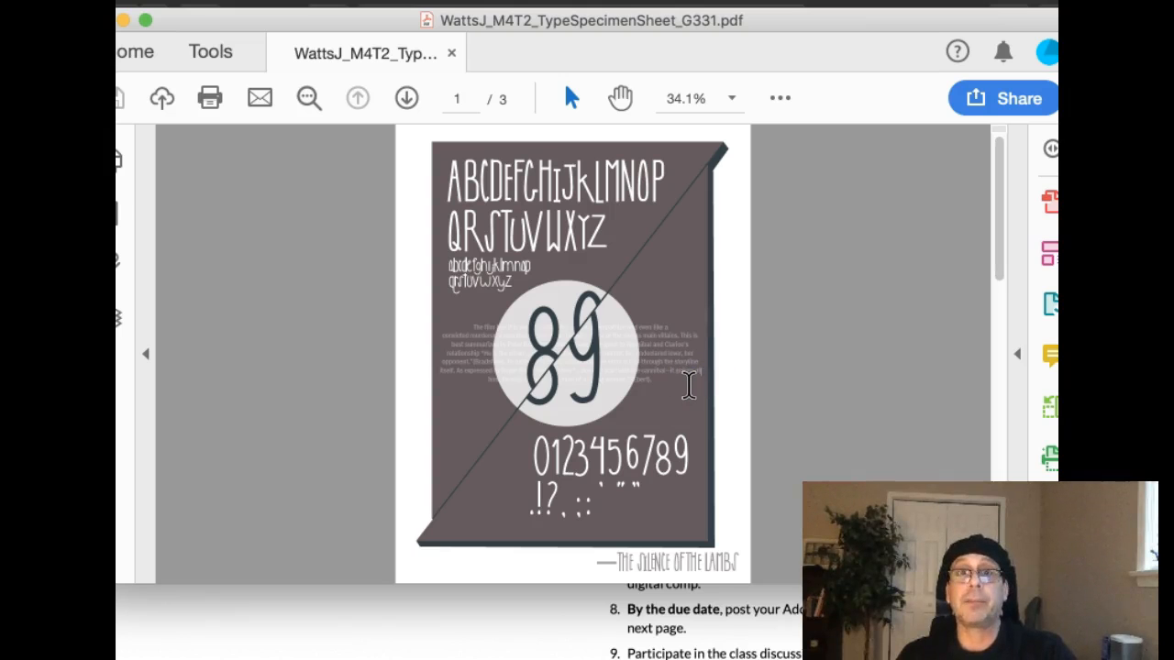
mouse_move(358, 335)
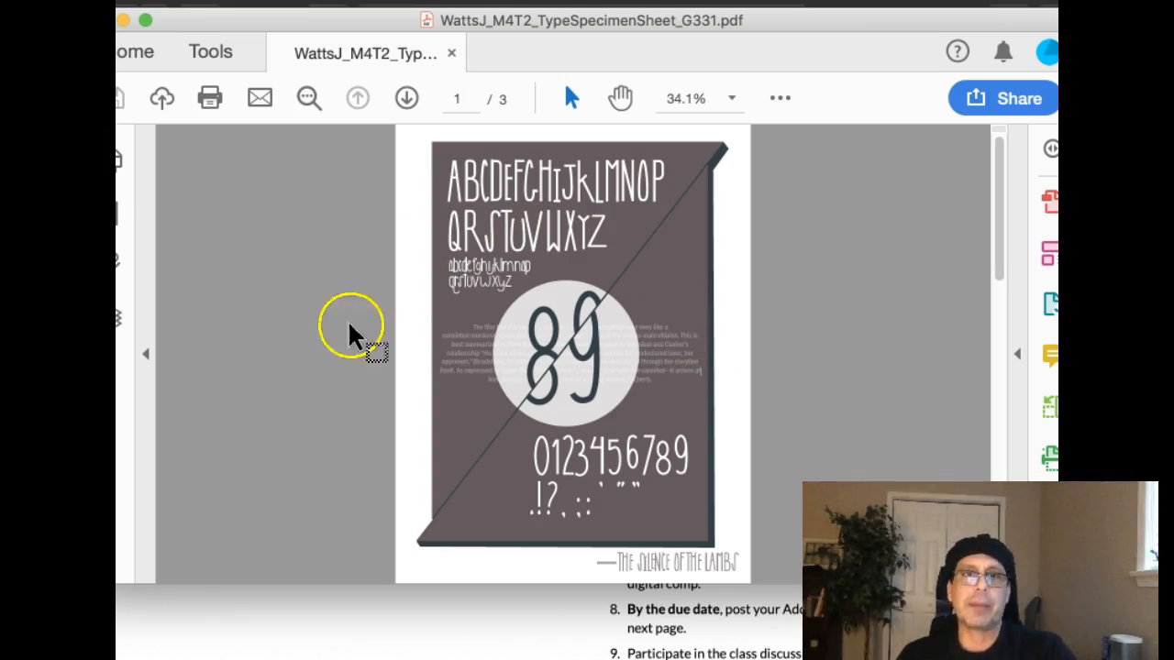